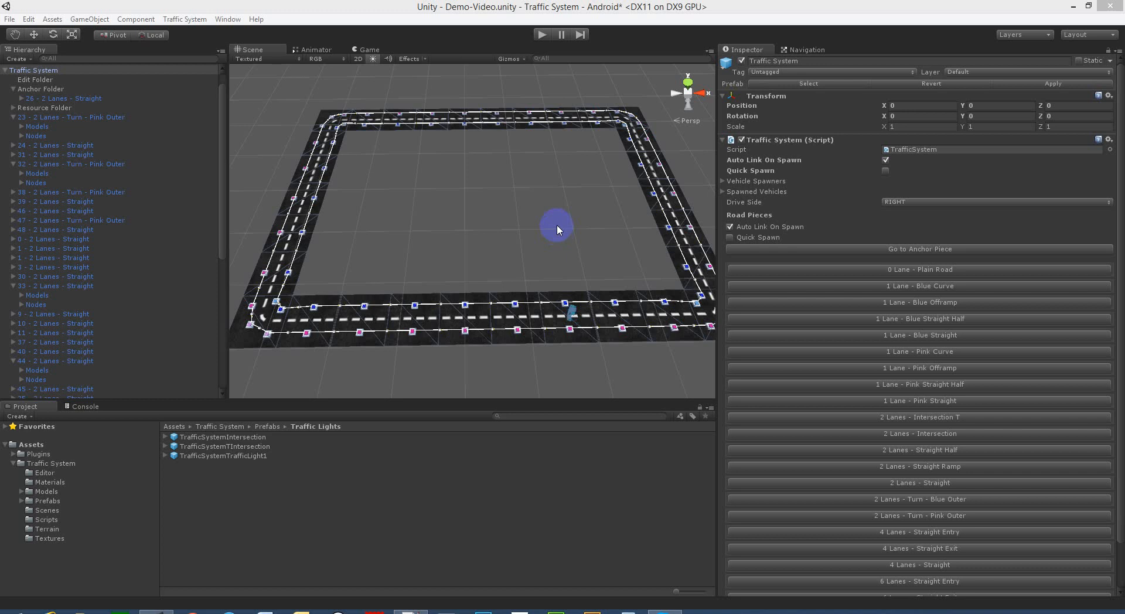
pyautogui.moveTo(541, 228)
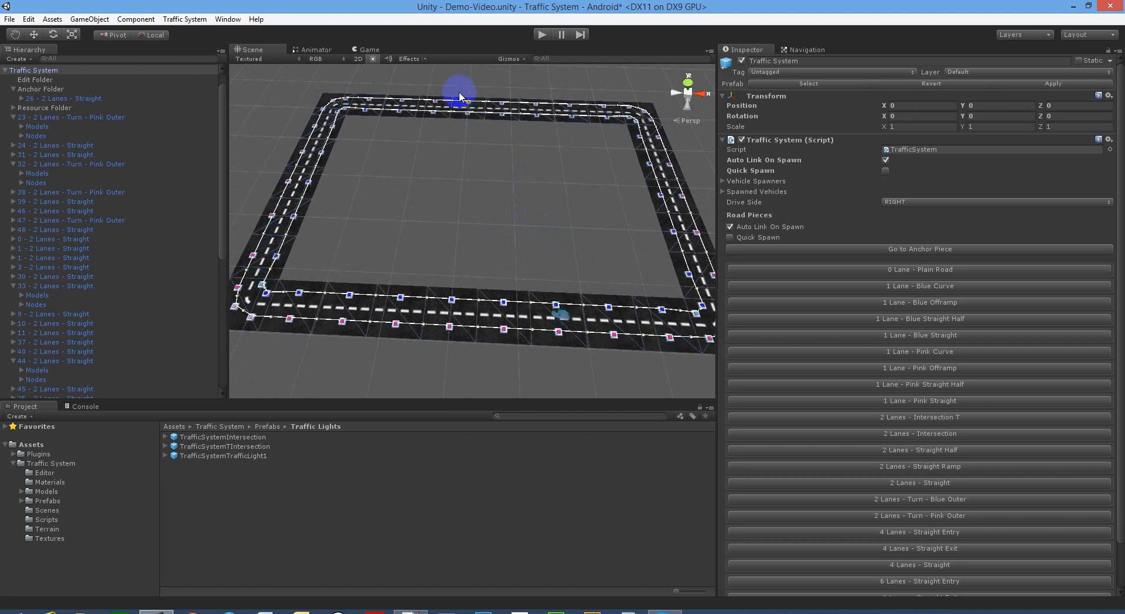
pyautogui.moveTo(482, 165)
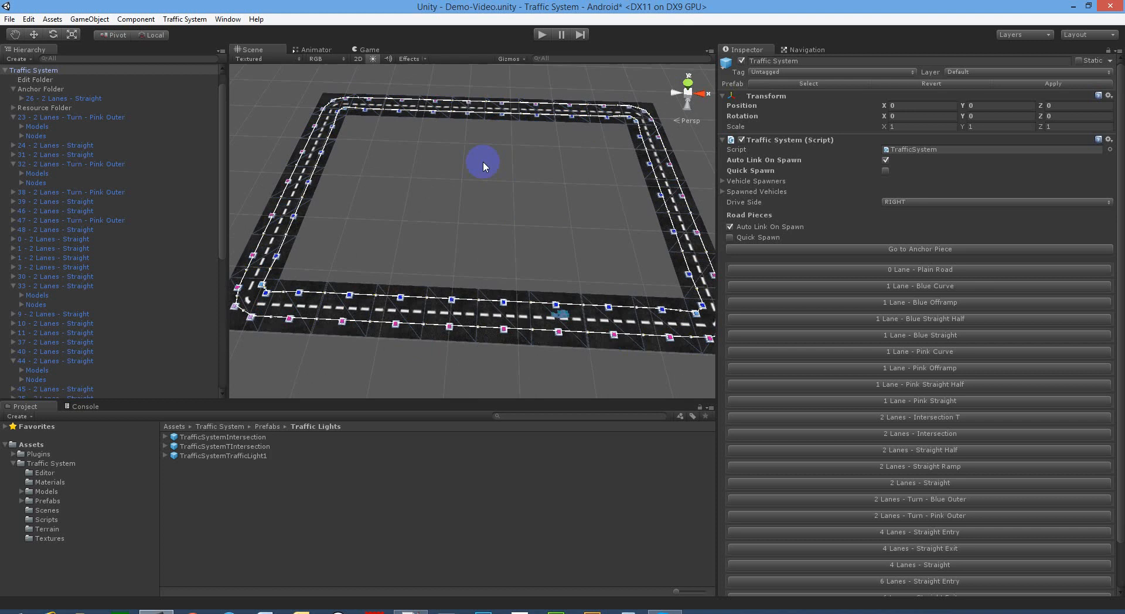
# Step: Delete a straight piece from the loop and select the straight piece beside the new opening
pyautogui.click(469, 115)
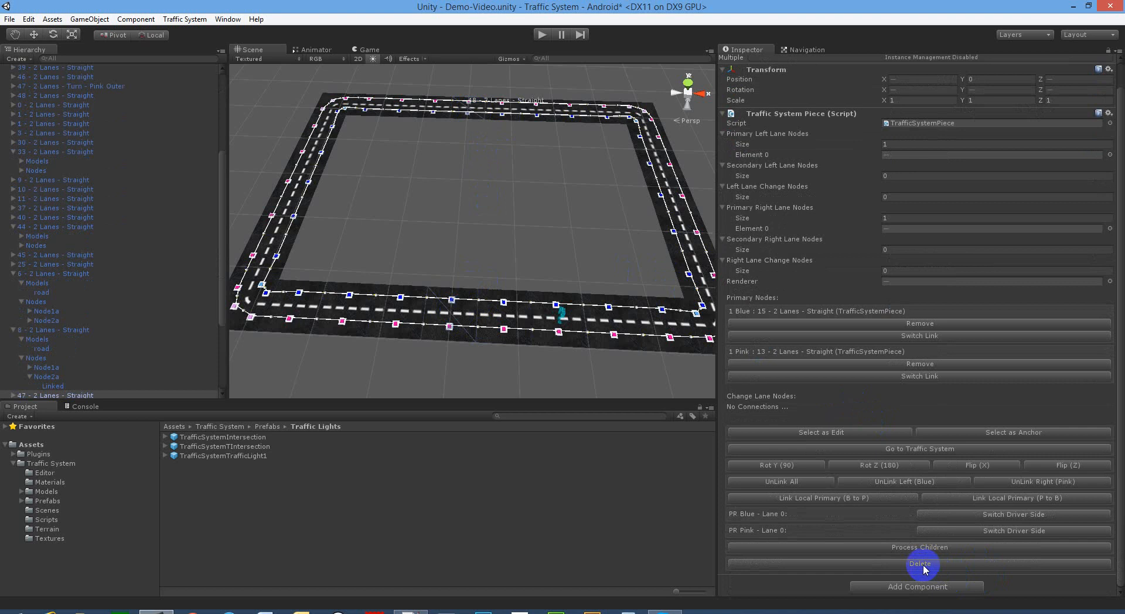
pyautogui.click(918, 564)
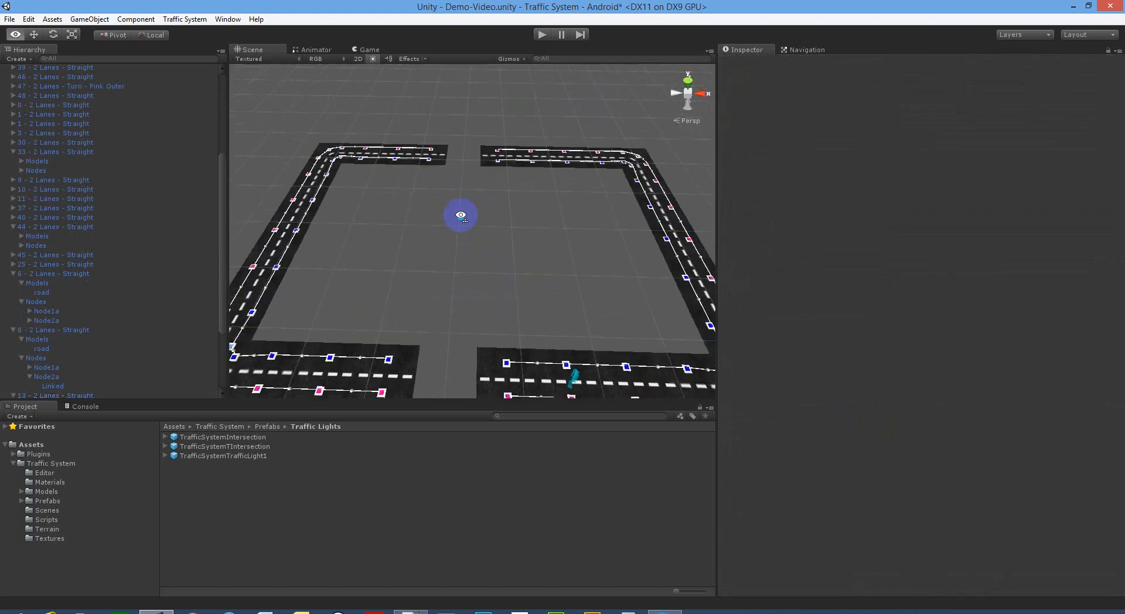
pyautogui.click(56, 394)
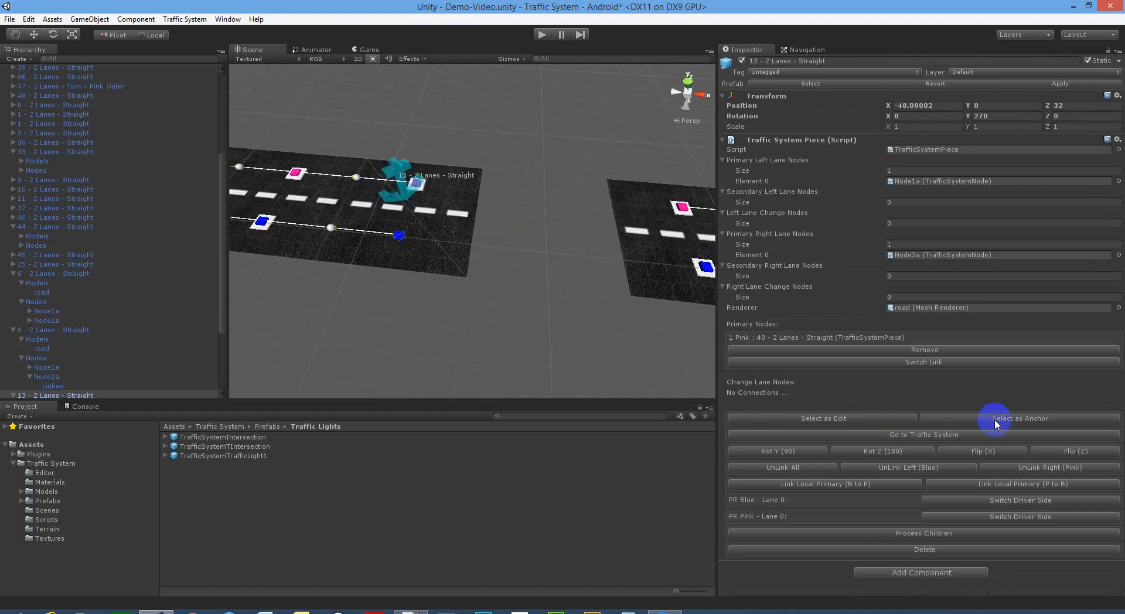
pyautogui.moveTo(969, 433)
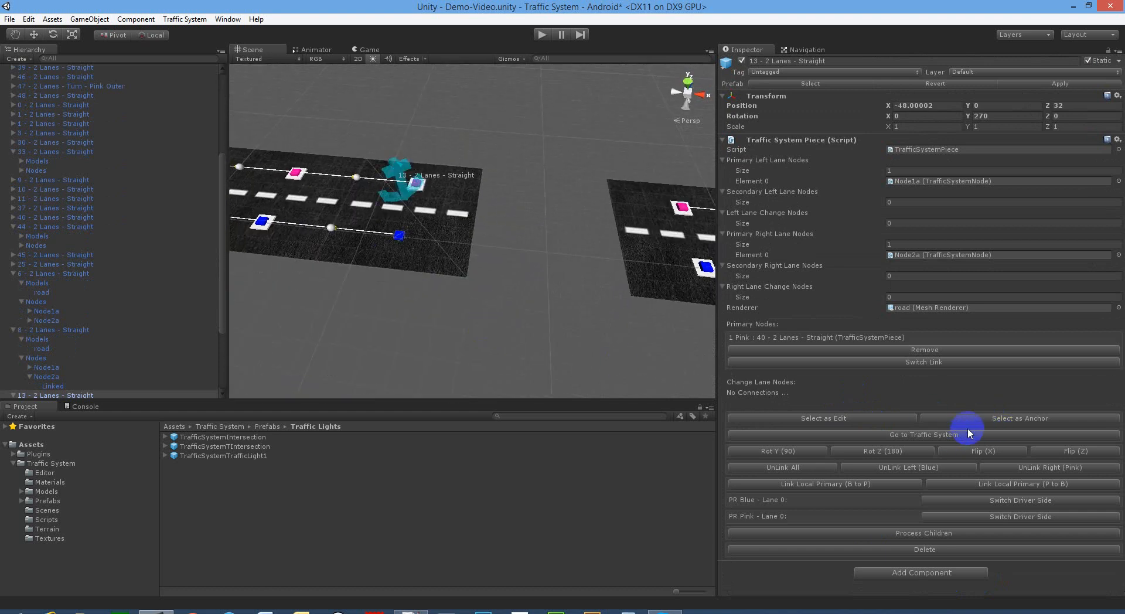
# Step: Add a 2-lane T intersection at the anchor, rotate it 90° on Y and link all anchor-to-edit lanes
pyautogui.click(924, 433)
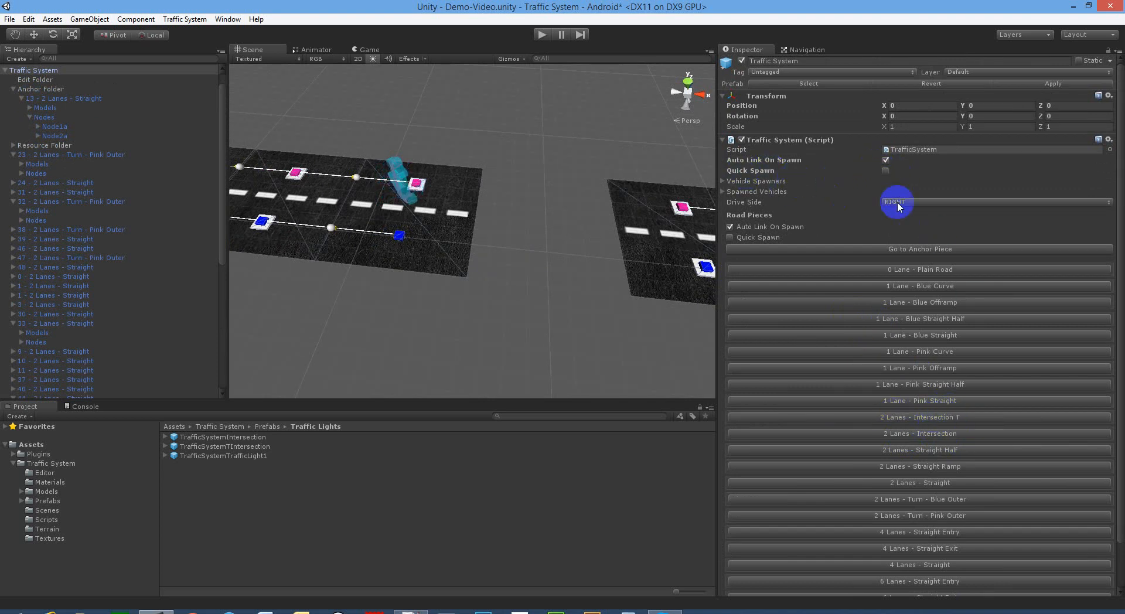
pyautogui.click(921, 417)
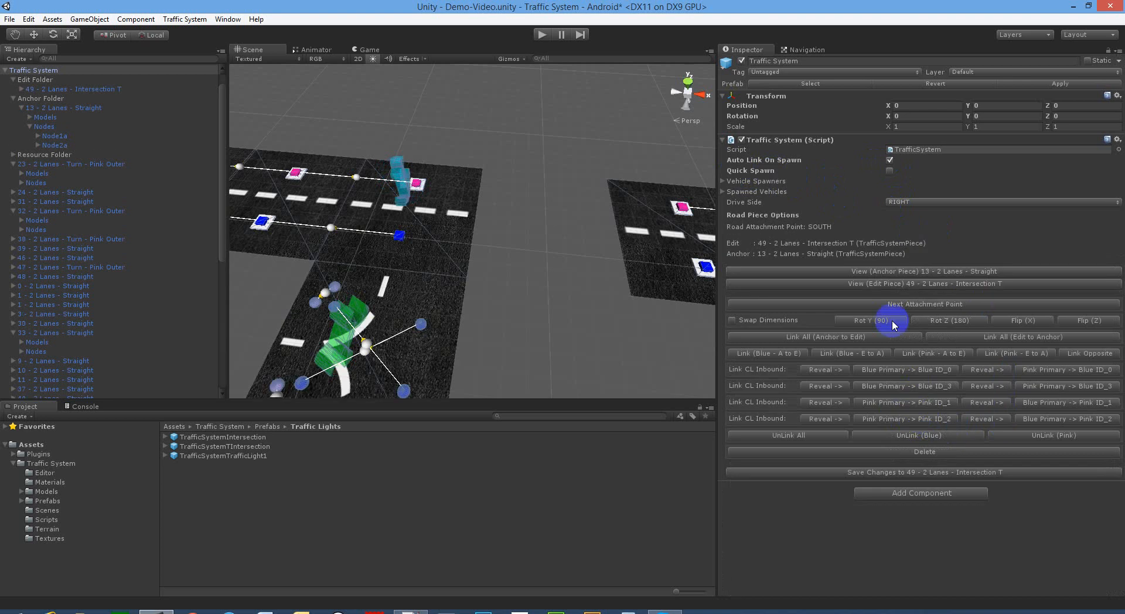
pyautogui.click(870, 319)
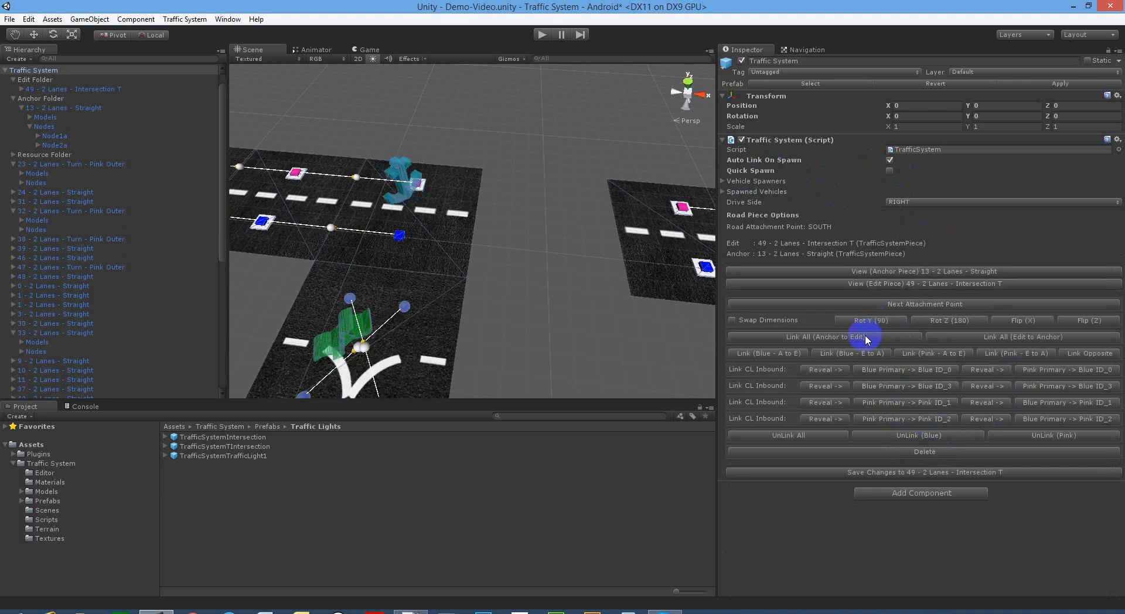
pyautogui.click(824, 337)
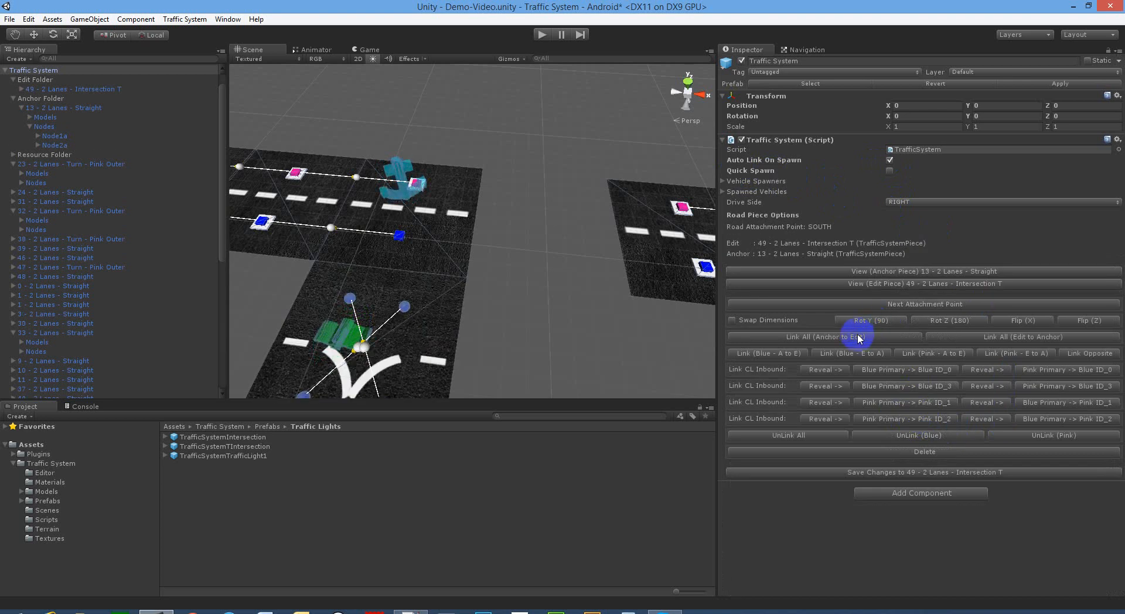
pyautogui.click(924, 304)
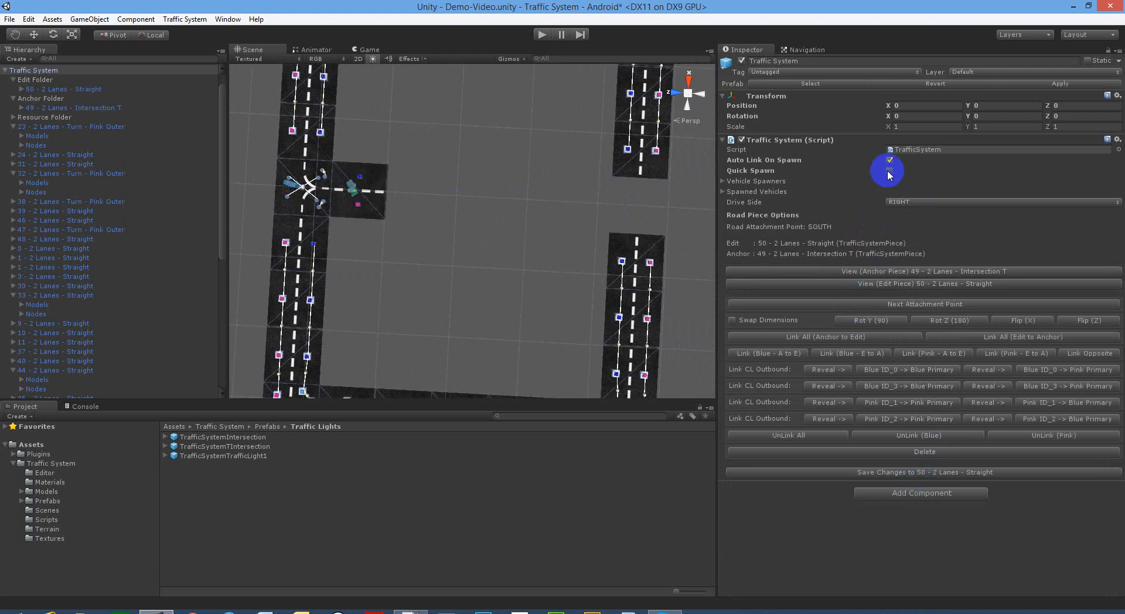
# Step: Spawn straight pieces across the opening and attach a second 2-lane T intersection at the far end
pyautogui.click(887, 169)
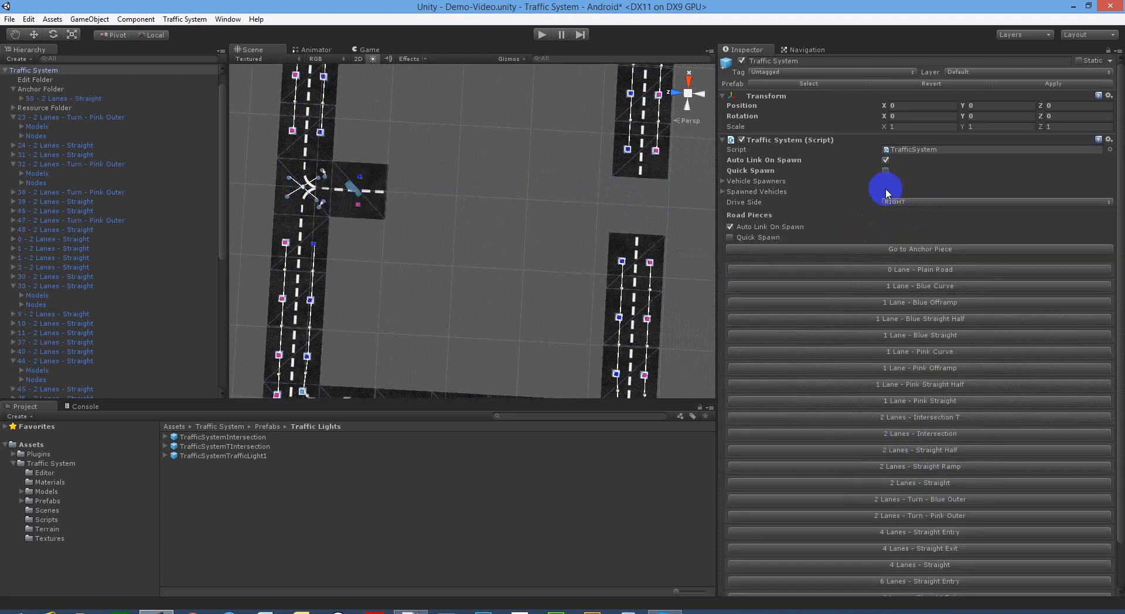
pyautogui.click(886, 171)
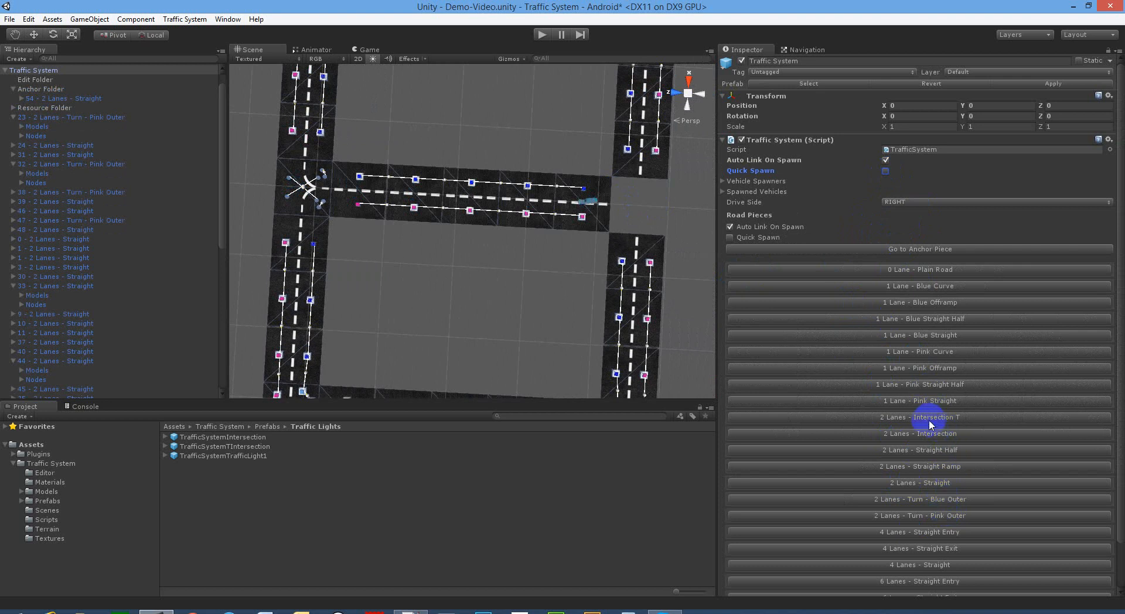
pyautogui.click(924, 417)
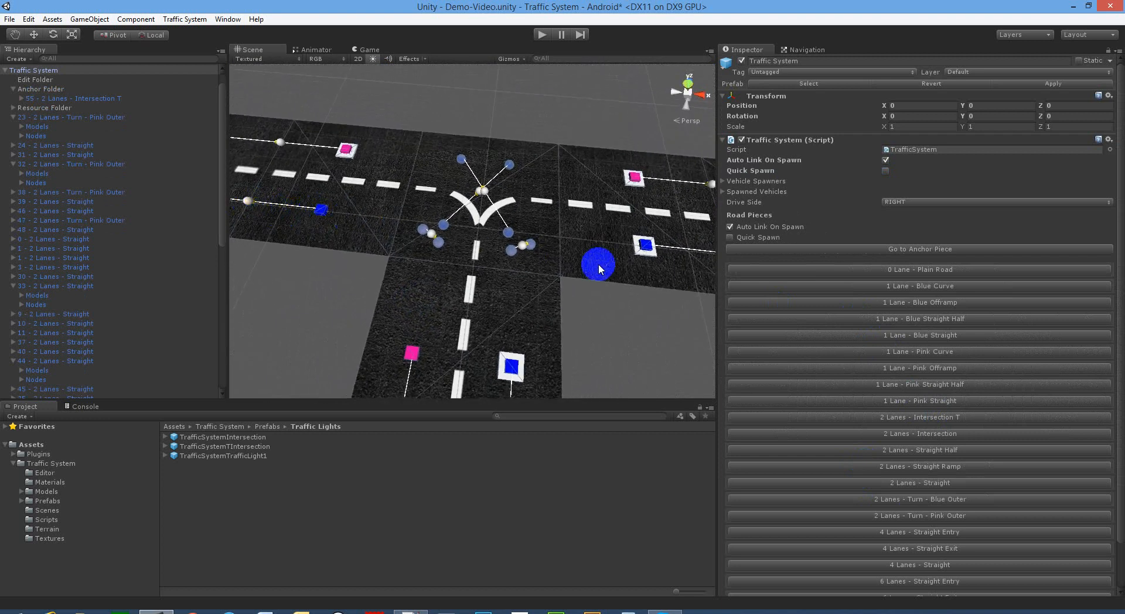
pyautogui.moveTo(599, 269); pyautogui.dragTo(327, 219)
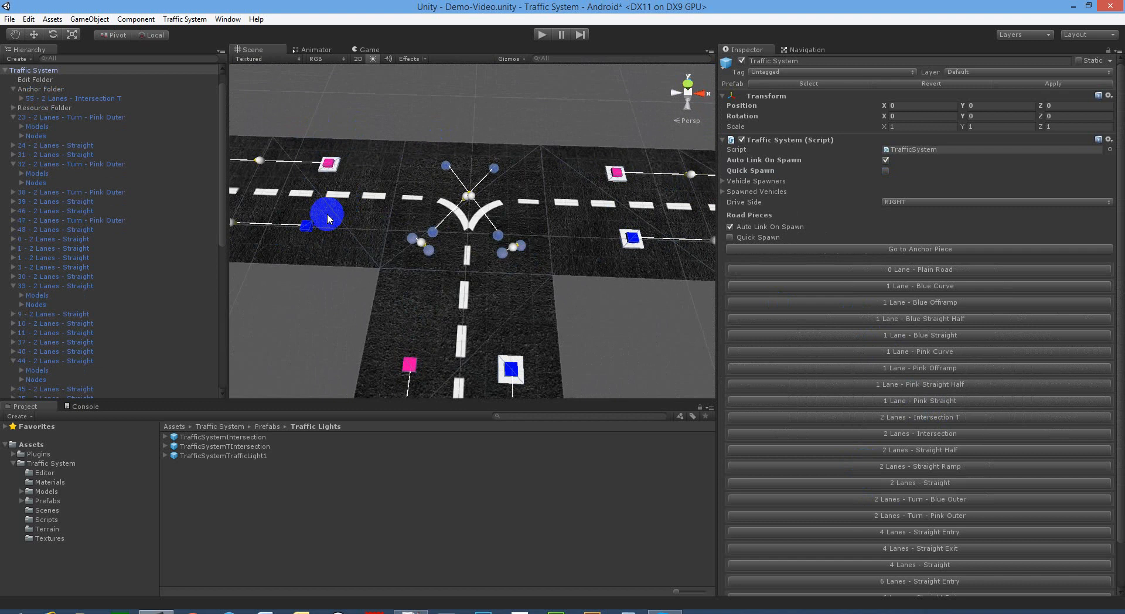
pyautogui.moveTo(327, 216); pyautogui.dragTo(534, 262)
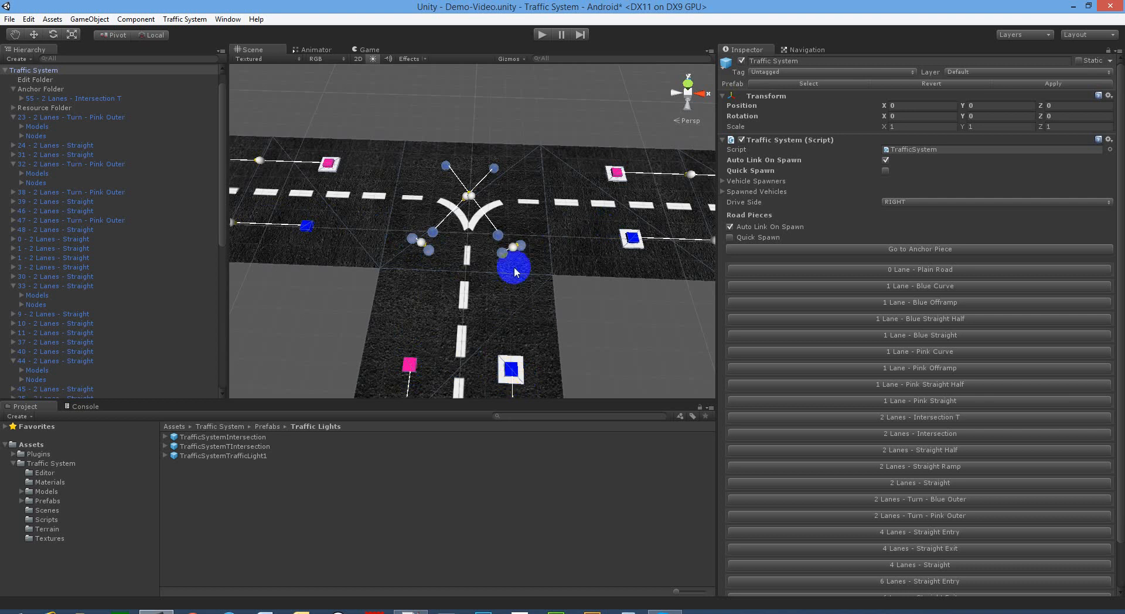
pyautogui.moveTo(514, 271); pyautogui.dragTo(648, 182)
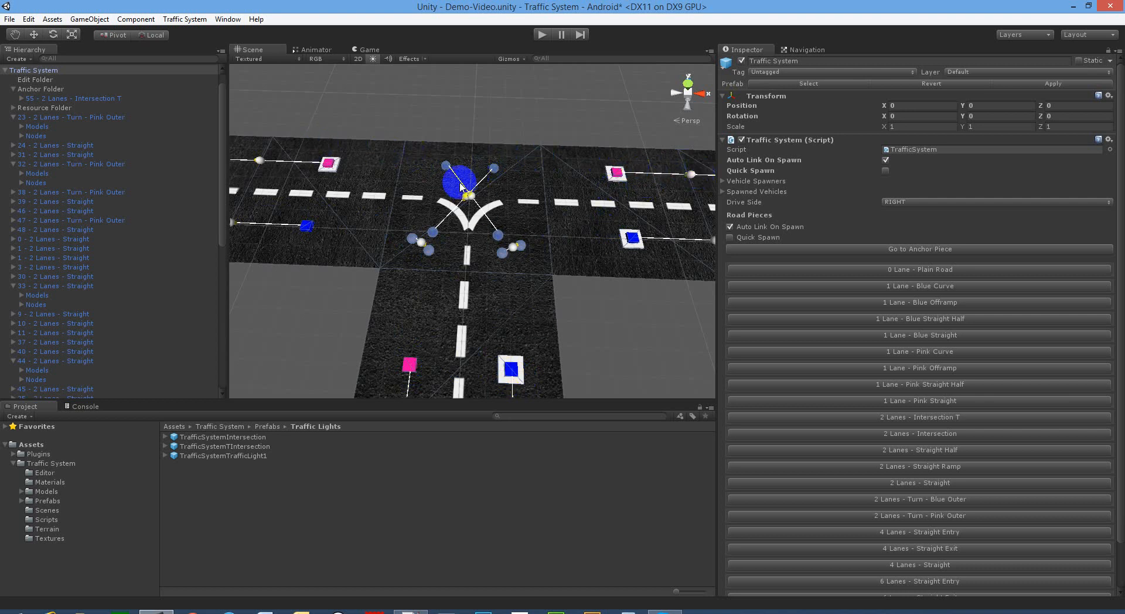
pyautogui.click(407, 367)
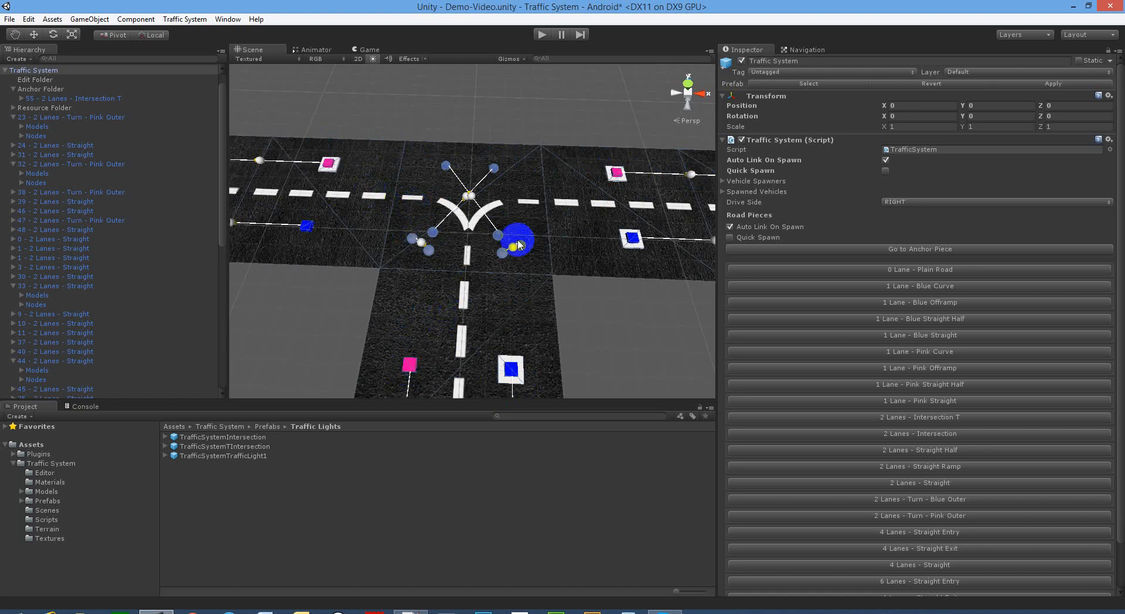
pyautogui.moveTo(513, 240); pyautogui.dragTo(480, 172)
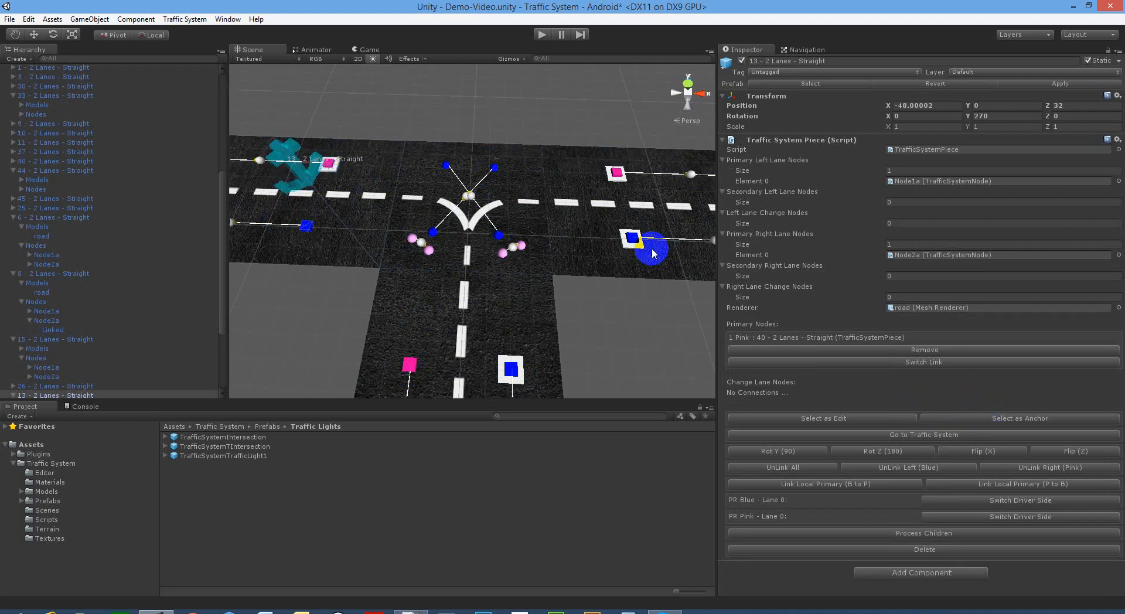
# Step: Set the straight pieces flanking the first T intersection as anchors, then select the intersection
pyautogui.click(58, 338)
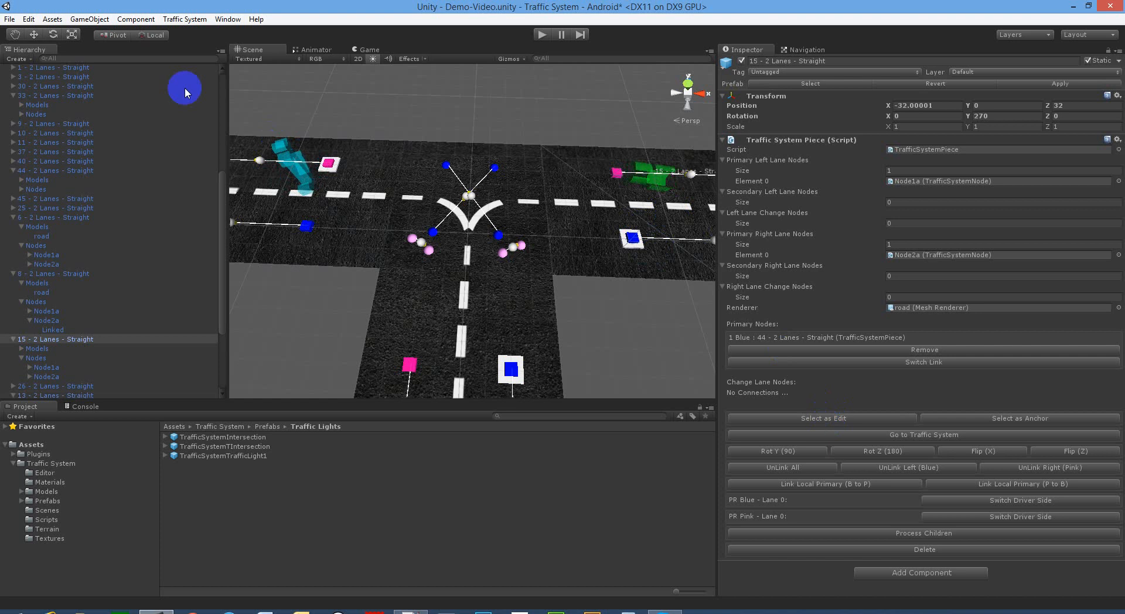
pyautogui.click(925, 433)
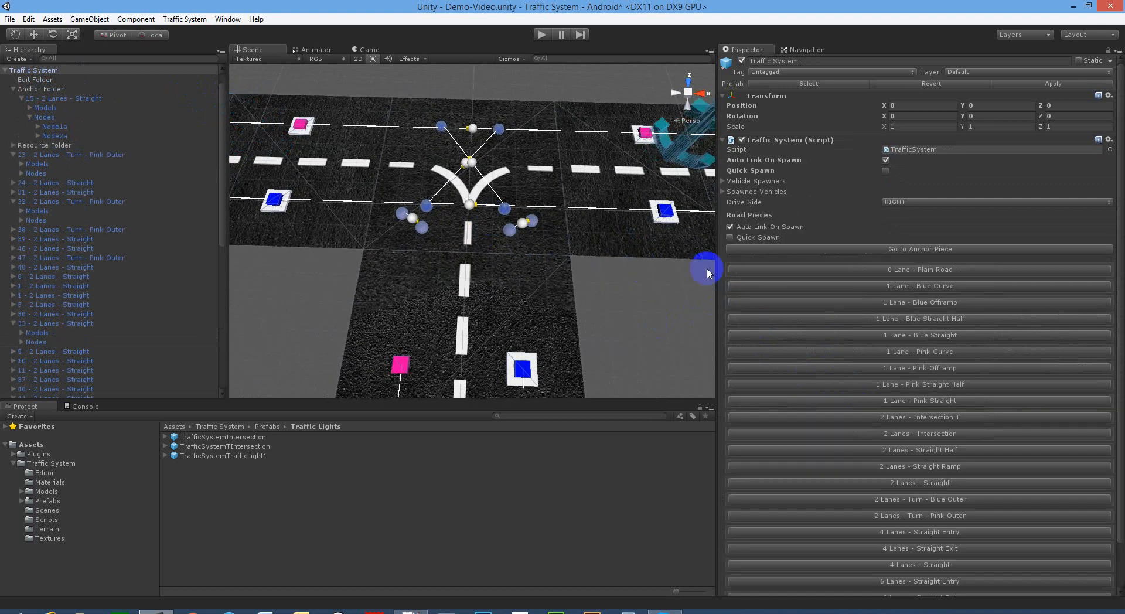
pyautogui.click(507, 233)
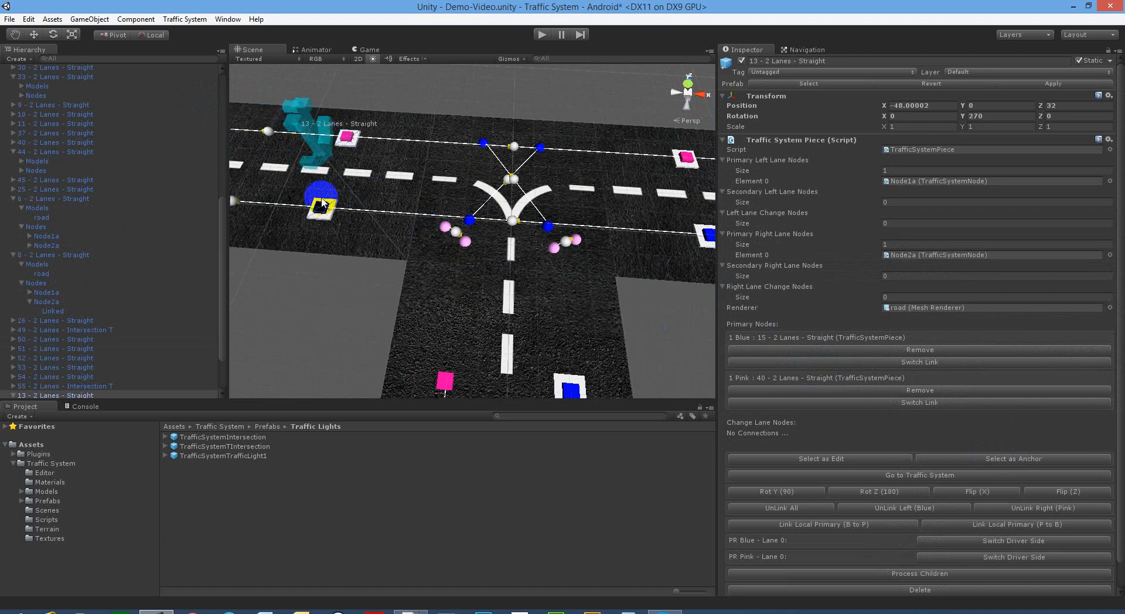
pyautogui.moveTo(321, 204); pyautogui.dragTo(450, 234)
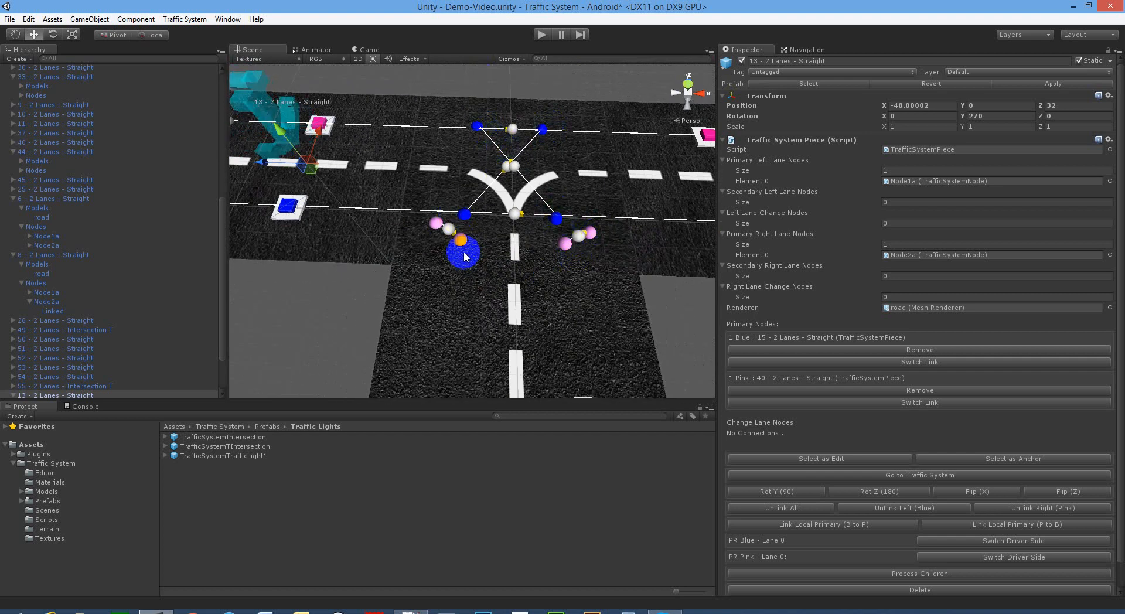
pyautogui.moveTo(462, 254); pyautogui.dragTo(287, 203)
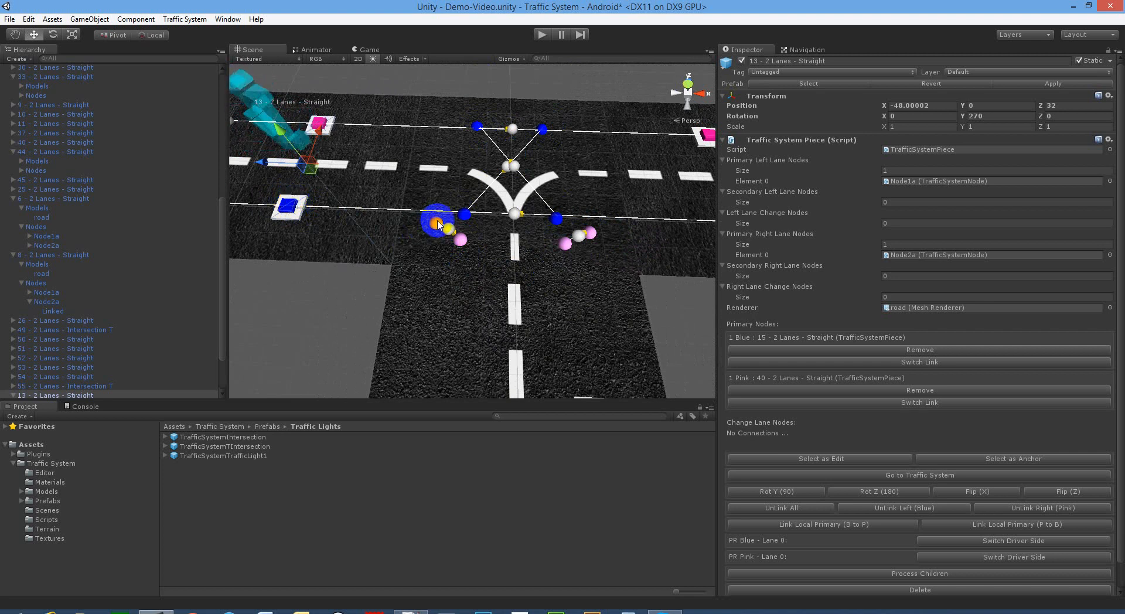
pyautogui.click(68, 330)
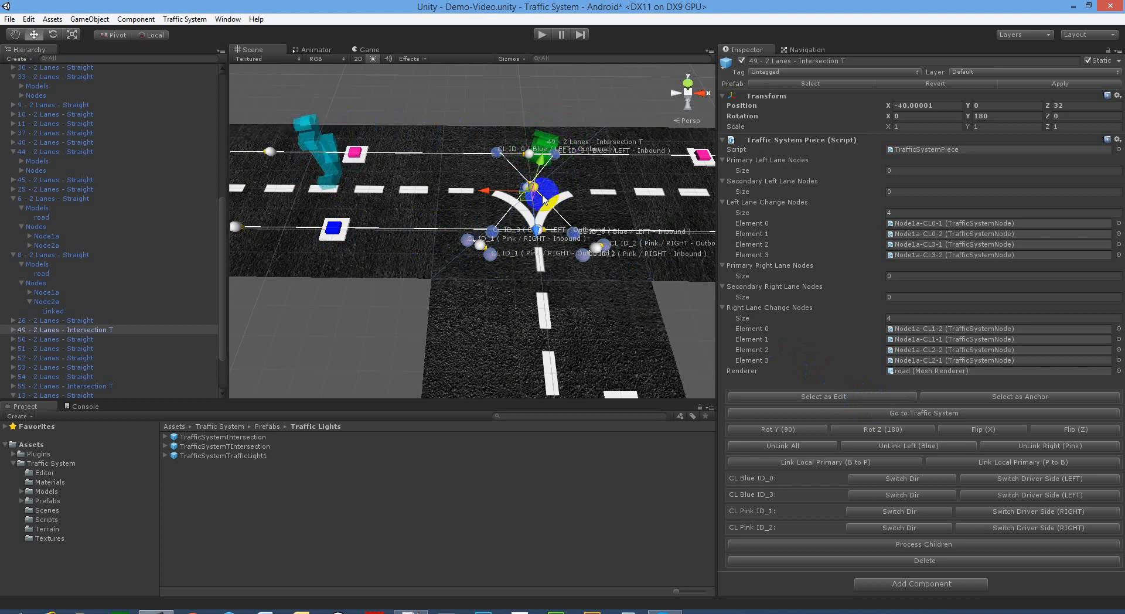
# Step: With the intersection as Edit, reveal the inbound change lane and link Blue Primary to Blue ID
pyautogui.click(924, 412)
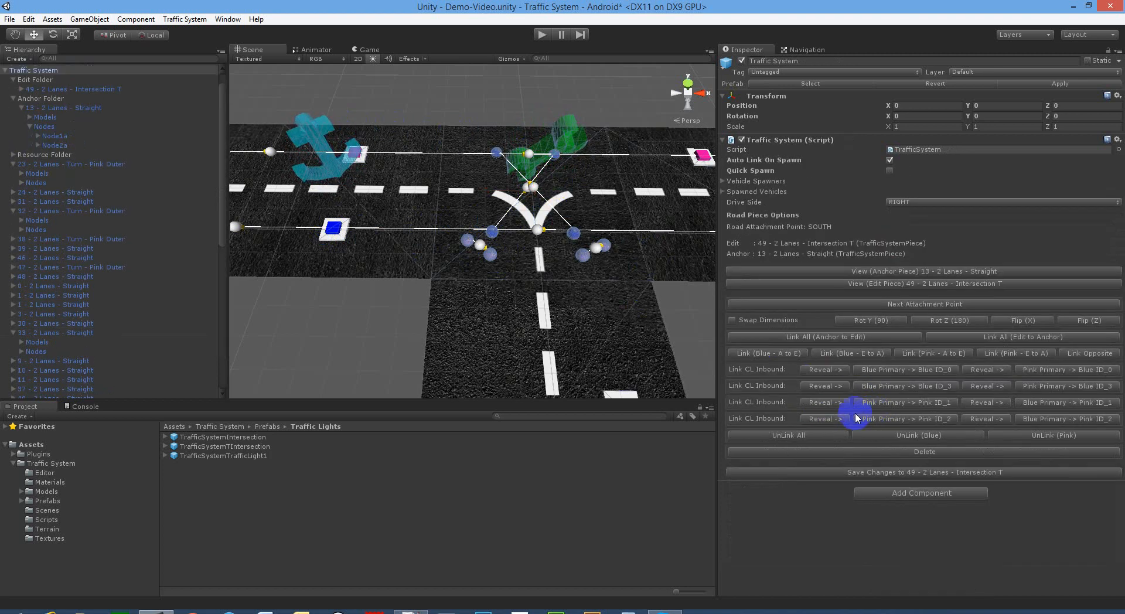
pyautogui.click(823, 419)
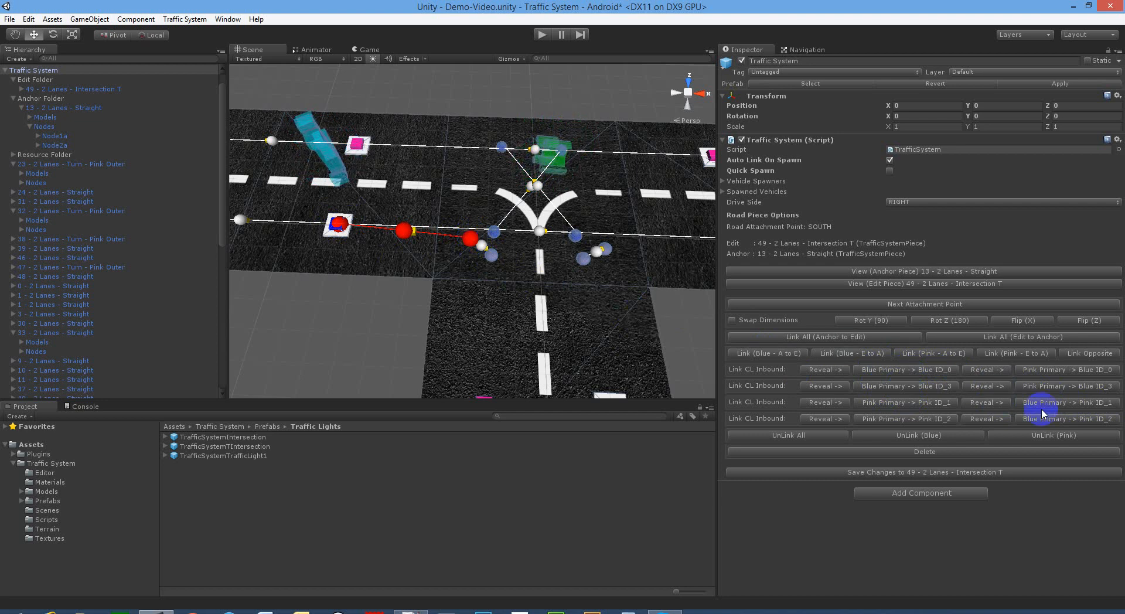
pyautogui.click(1066, 401)
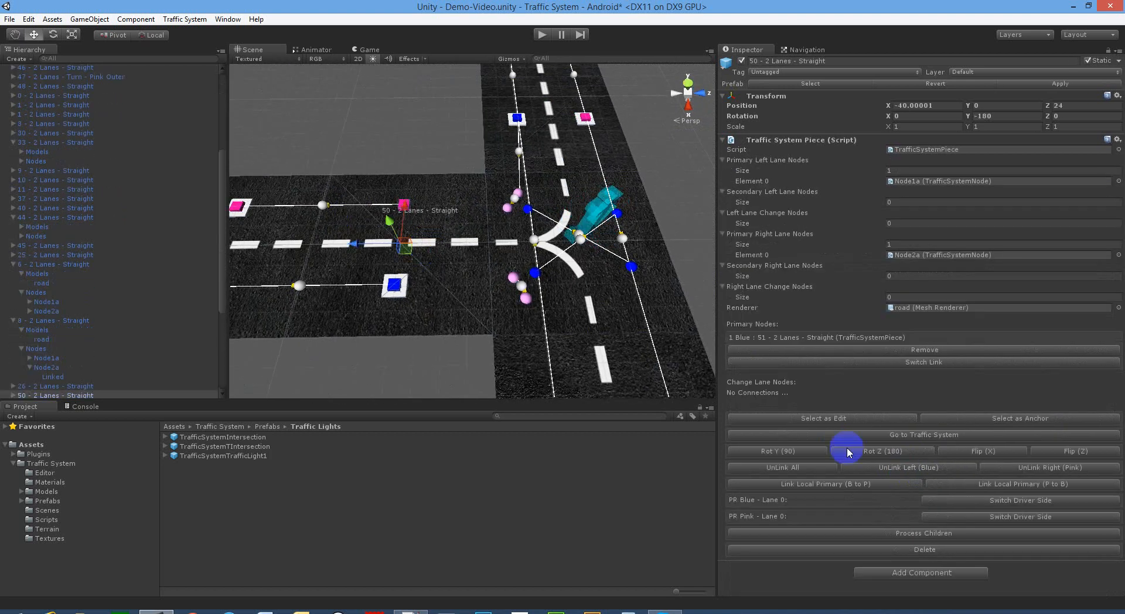
# Step: With piece 50 as Edit, create its blue outbound change-lane links and reveal both on the road
pyautogui.click(924, 434)
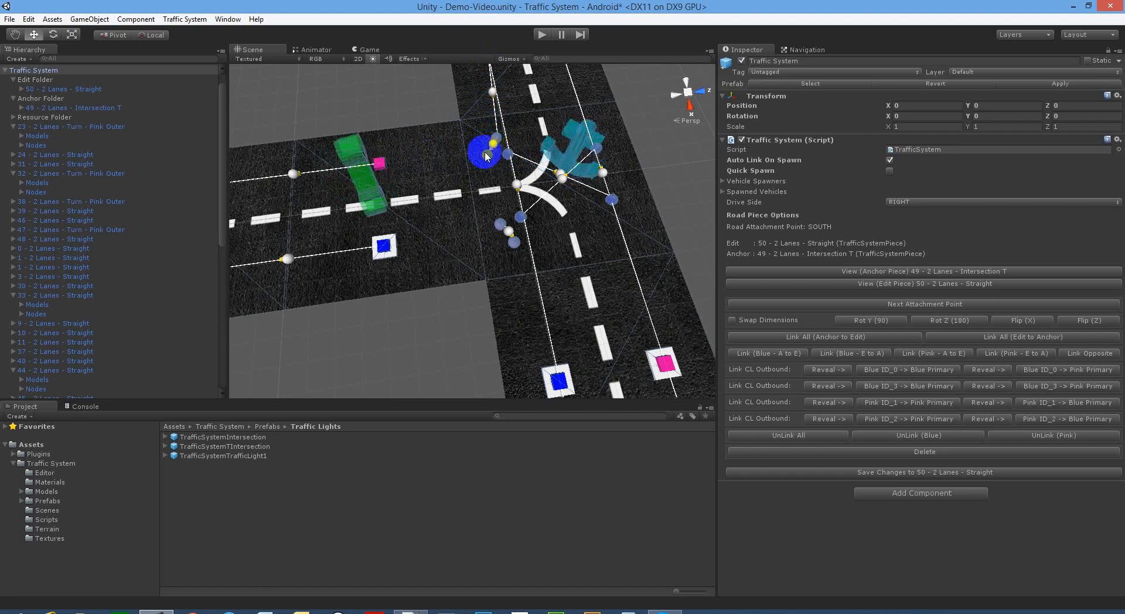
pyautogui.moveTo(484, 152); pyautogui.dragTo(373, 162)
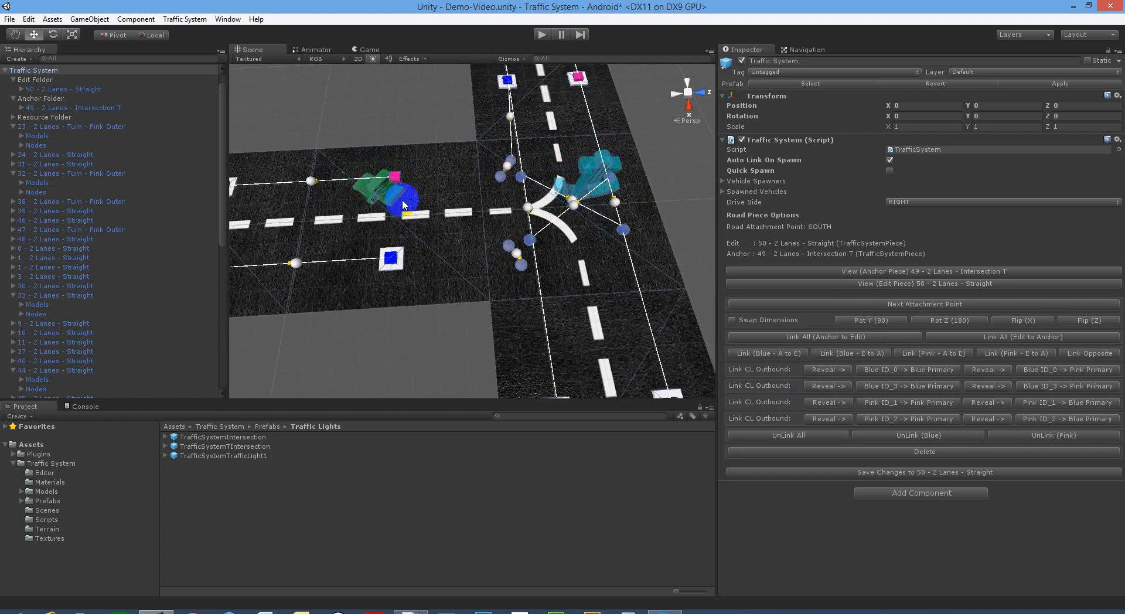
pyautogui.click(827, 369)
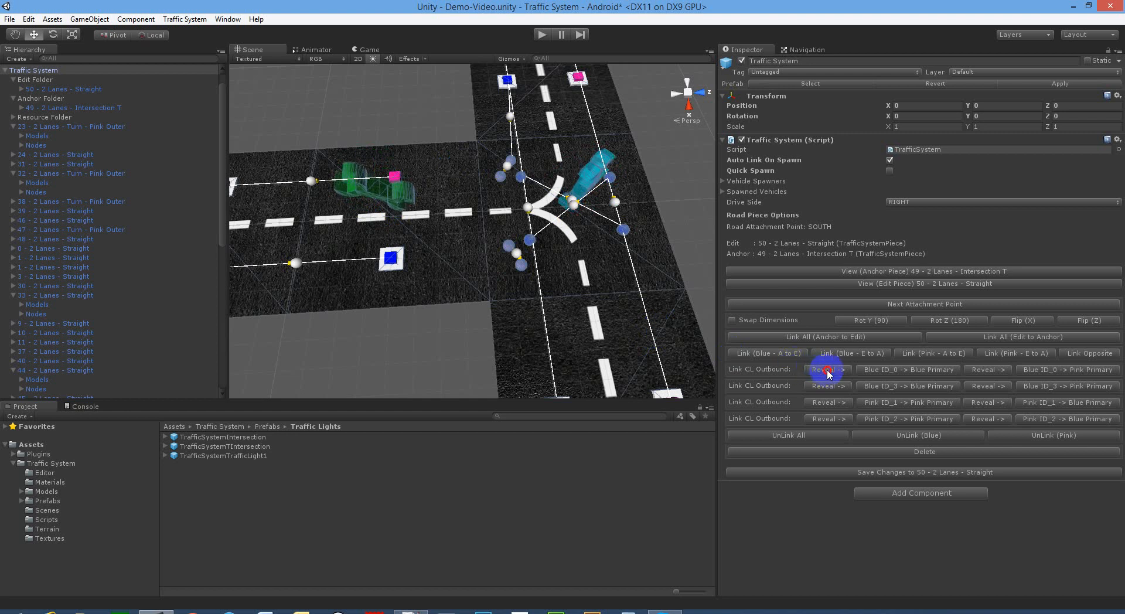
pyautogui.click(827, 402)
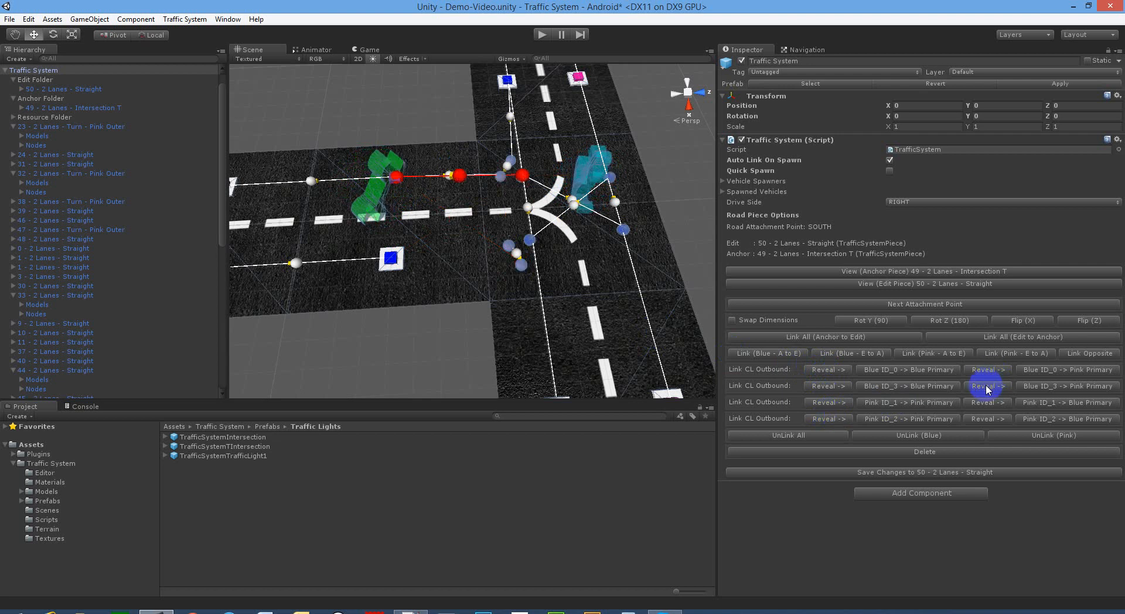
pyautogui.click(986, 385)
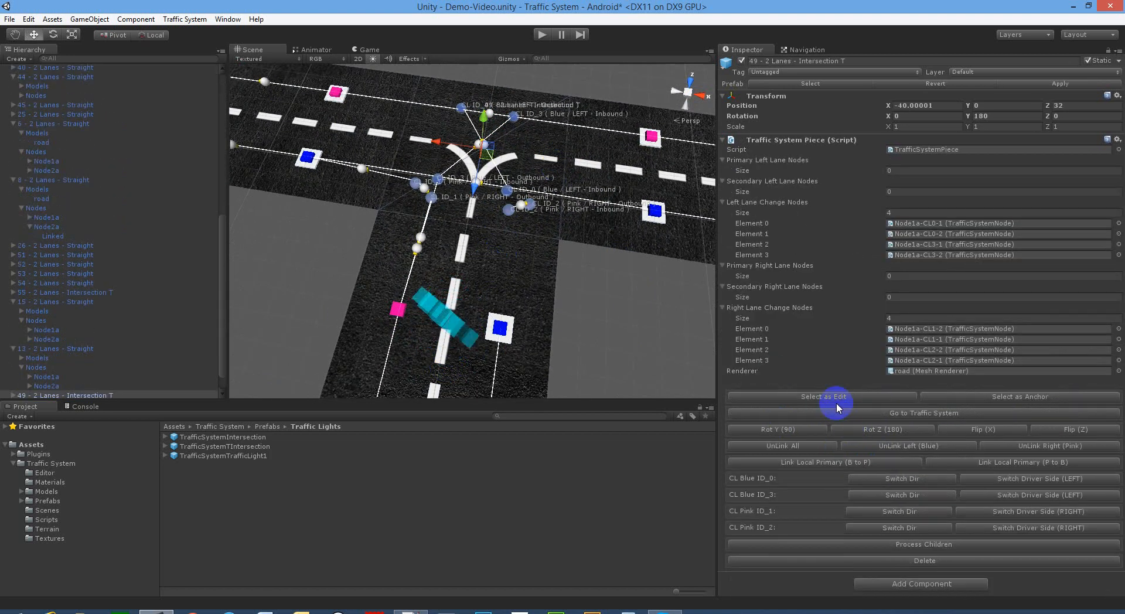
# Step: Set 49 - Intersection T as Edit against piece 50 and review its Link CL Inbound rows
pyautogui.click(822, 396)
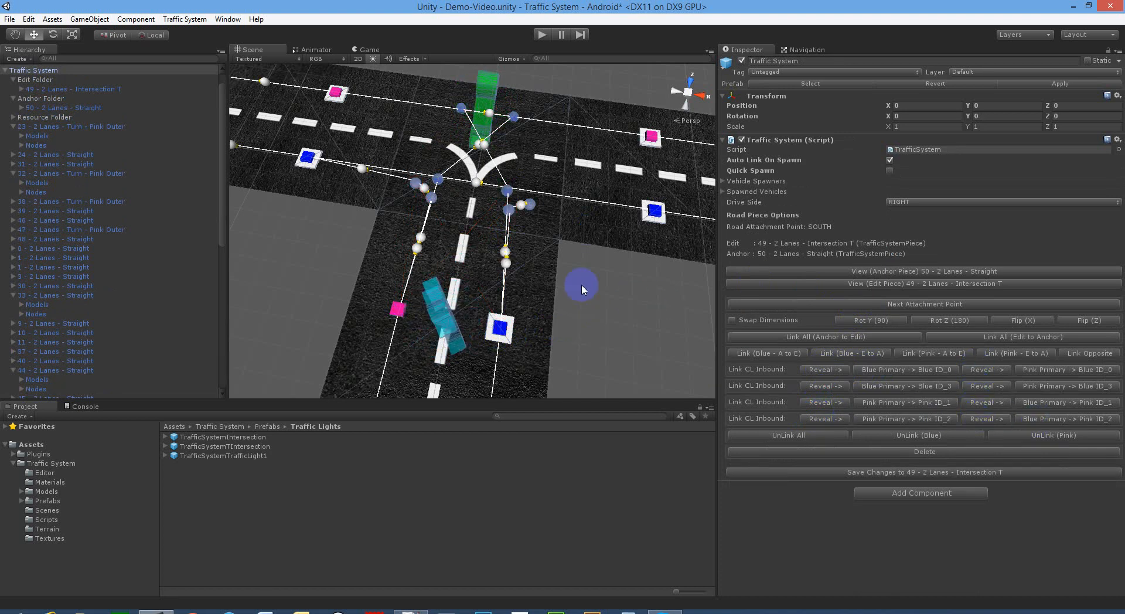
pyautogui.moveTo(581, 287); pyautogui.dragTo(503, 273)
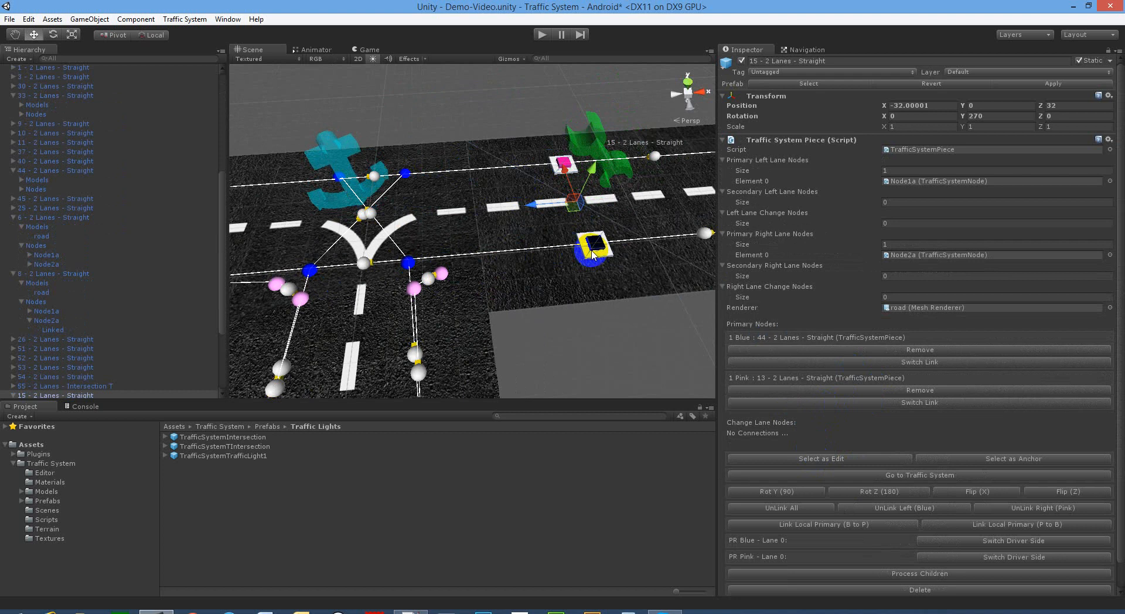
# Step: Link piece 15's Pink ID_2 to intersection 49's Pink Primary outbound, then Pink Primary to Pink ID_2 inbound
pyautogui.click(919, 475)
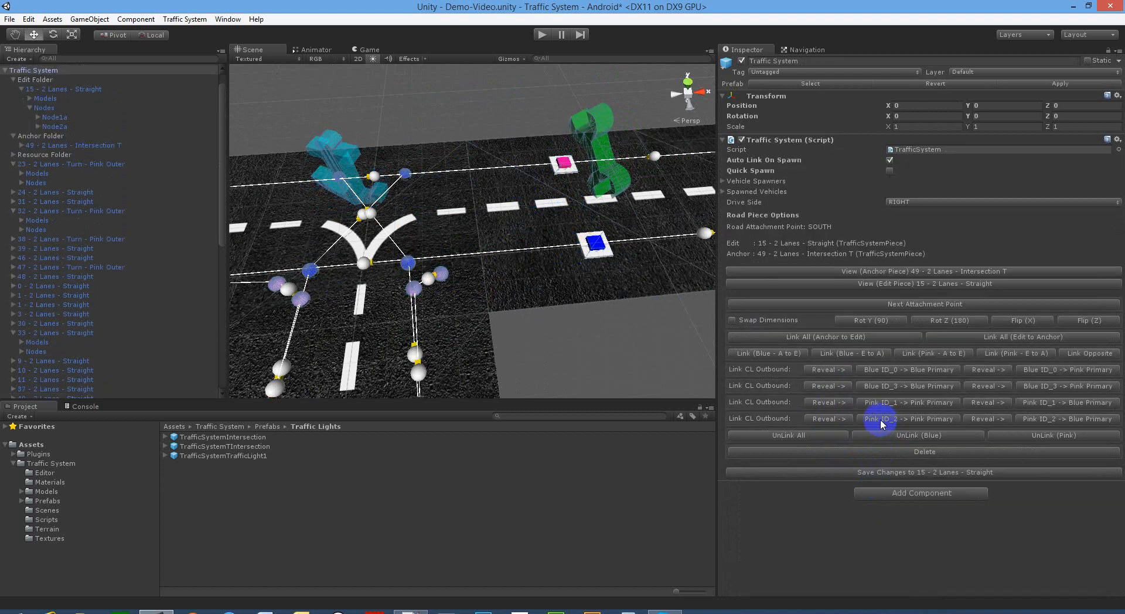
pyautogui.click(826, 418)
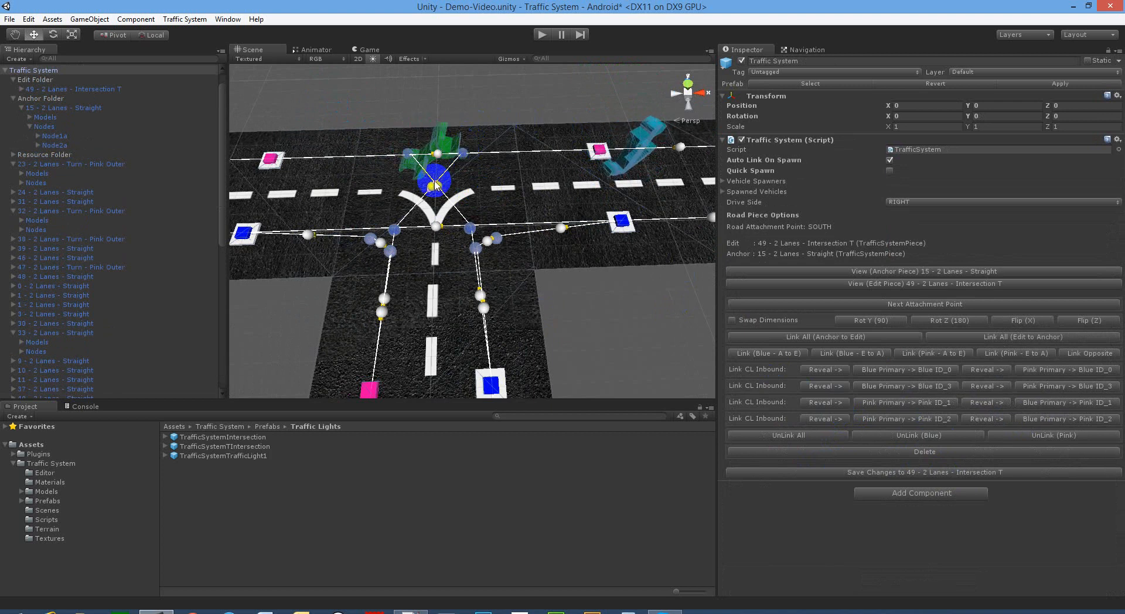
pyautogui.click(767, 353)
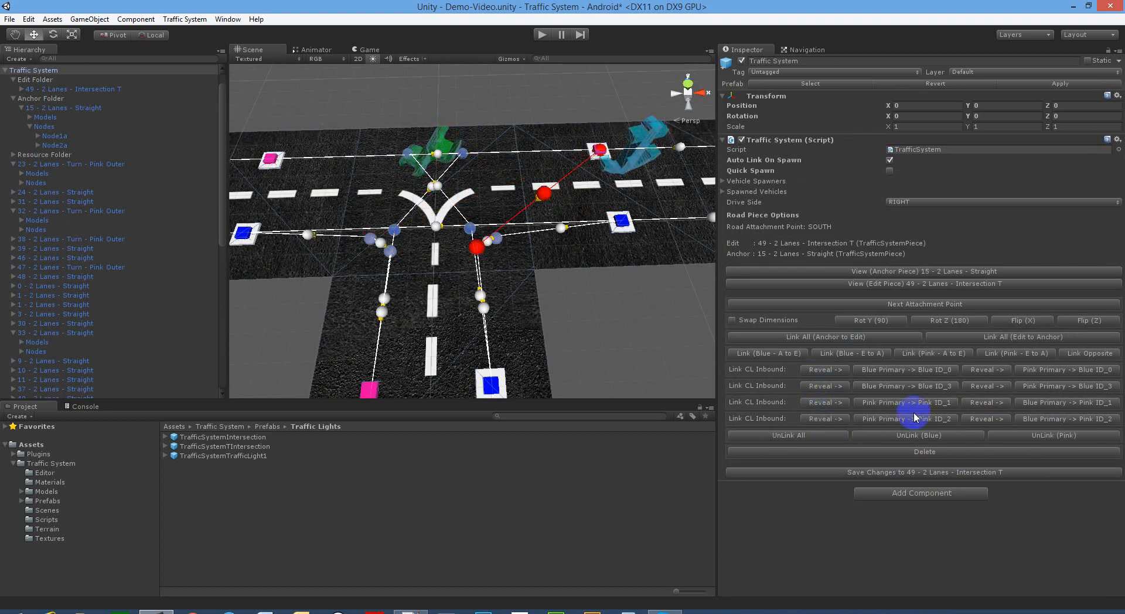
pyautogui.click(986, 386)
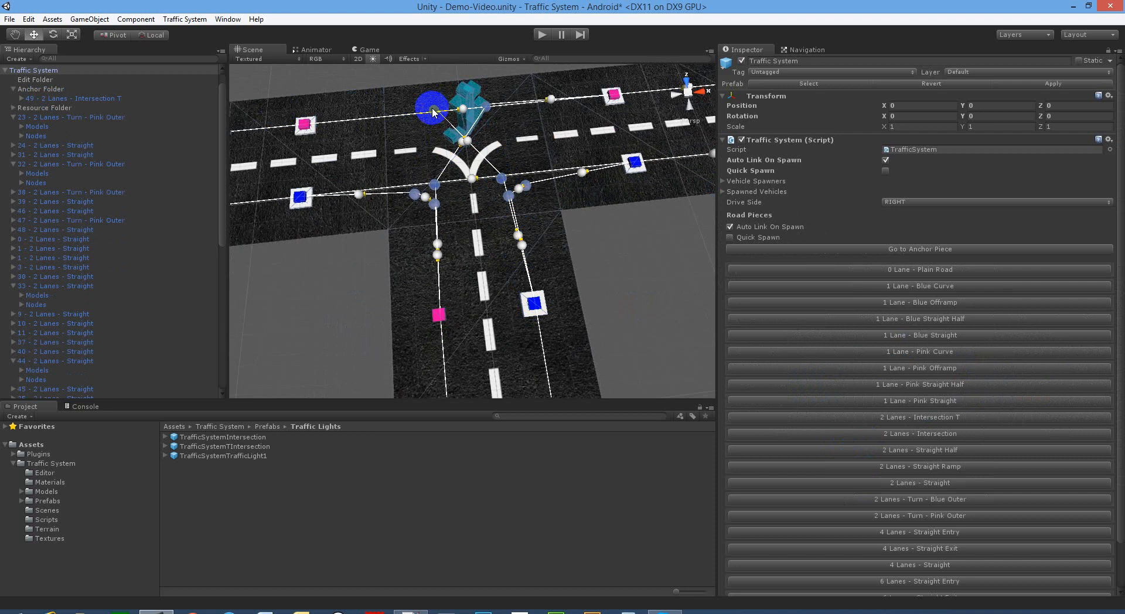
# Step: Set piece 13 as Edit against anchor 49 and create its outbound change-lane link
pyautogui.moveTo(430, 108); pyautogui.dragTo(301, 122)
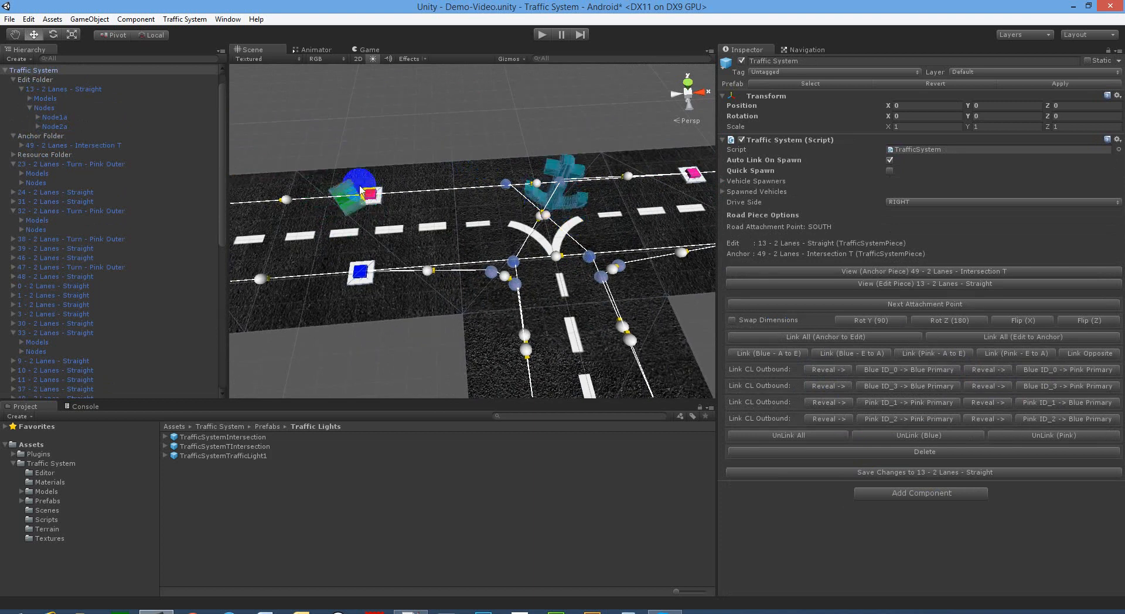
pyautogui.click(826, 386)
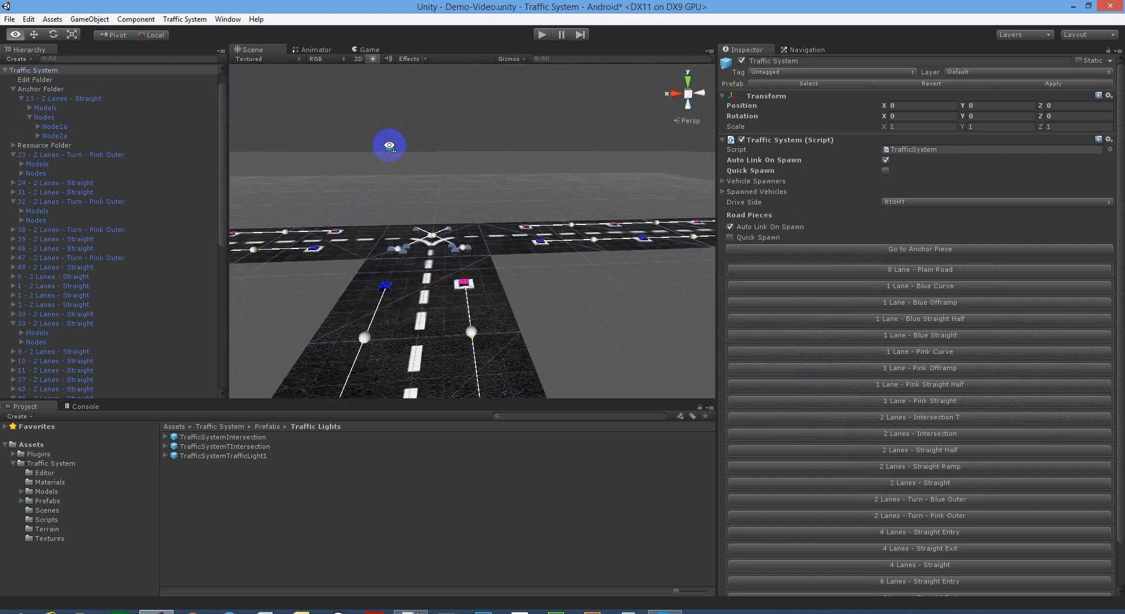
# Step: Set piece 8 as Edit with anchor 6, link their lanes and save changes to 8 - 2 Lanes - Straight
pyautogui.moveTo(388, 143); pyautogui.dragTo(509, 172)
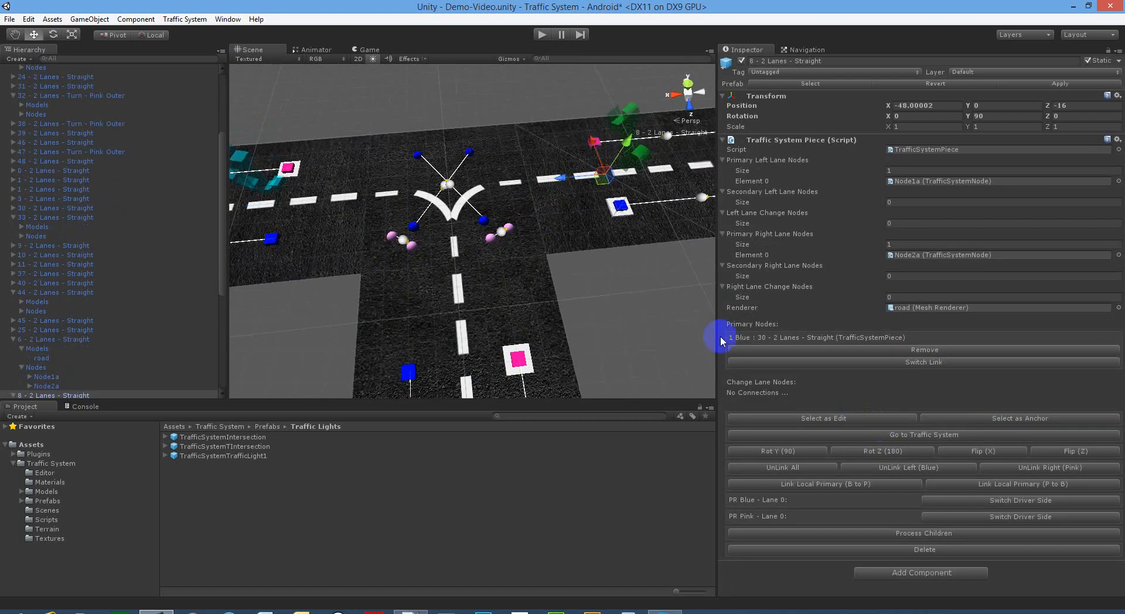
pyautogui.click(924, 433)
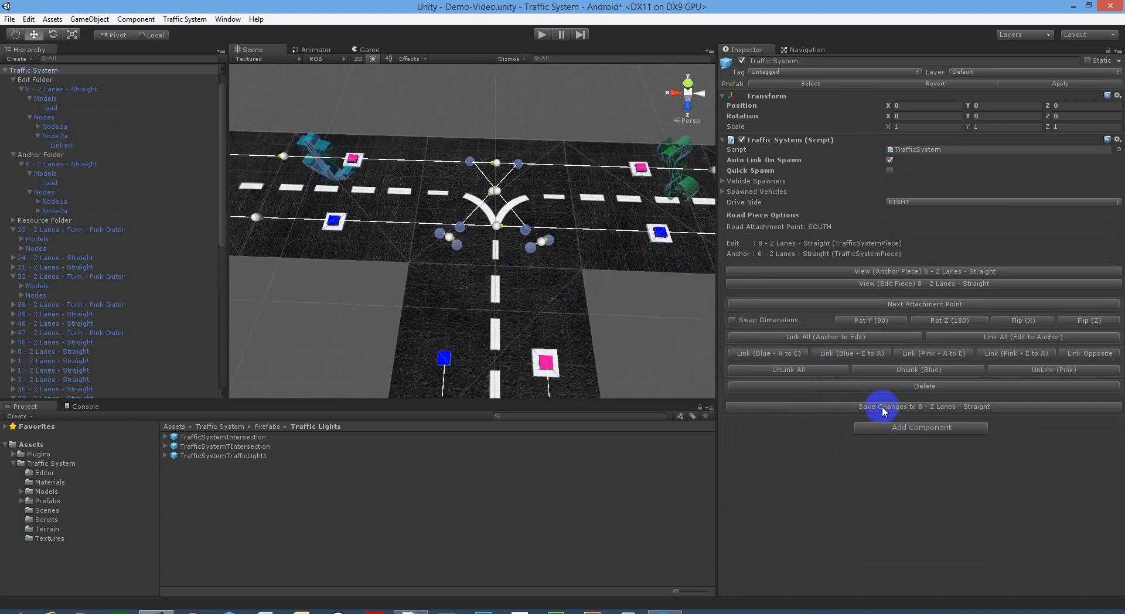
pyautogui.click(924, 407)
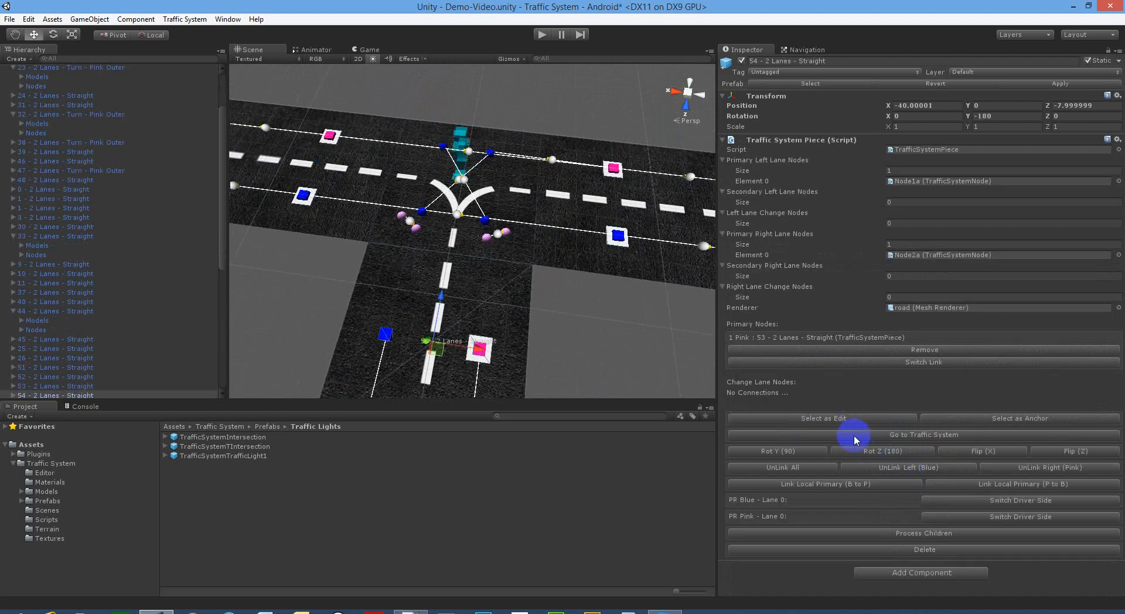
# Step: Link straight piece 54's outbound change lanes to T intersection 55 and reveal the pink and blue link paths
pyautogui.click(924, 434)
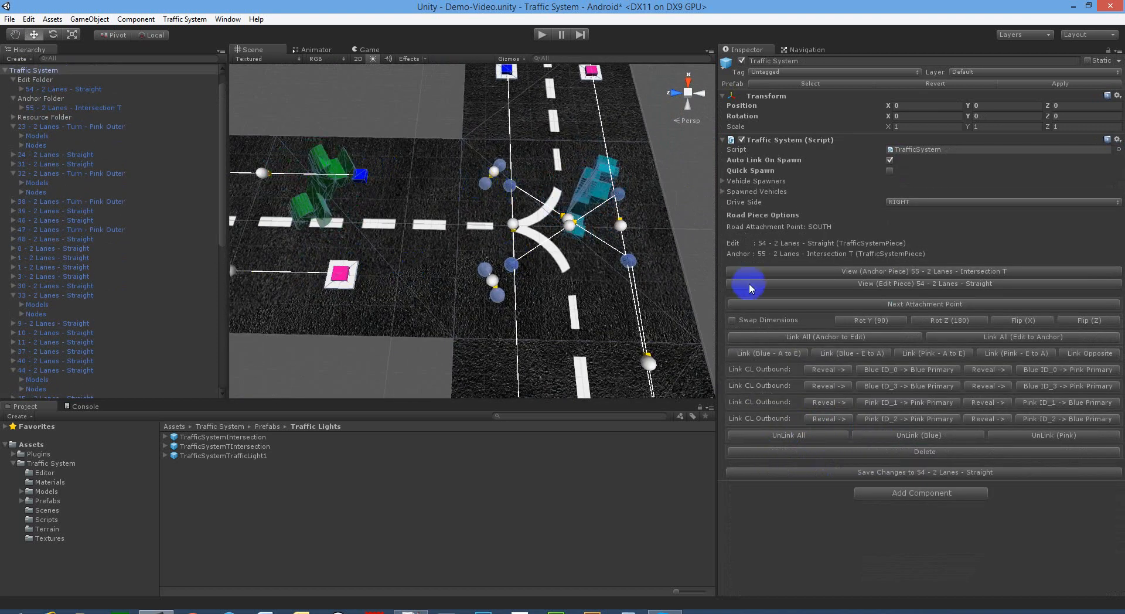
pyautogui.click(826, 385)
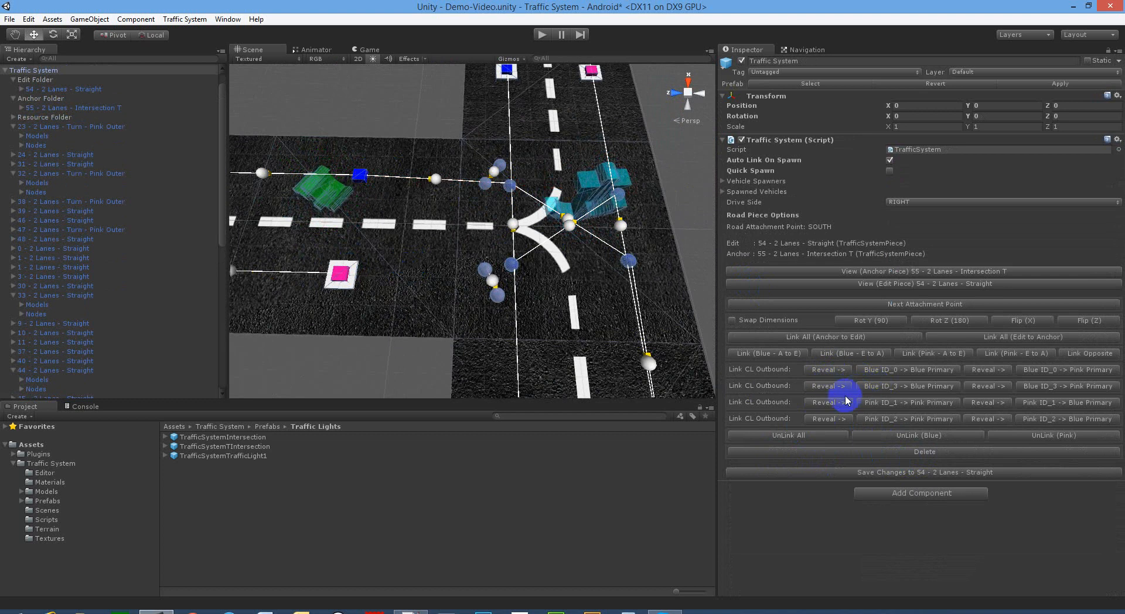
pyautogui.click(988, 369)
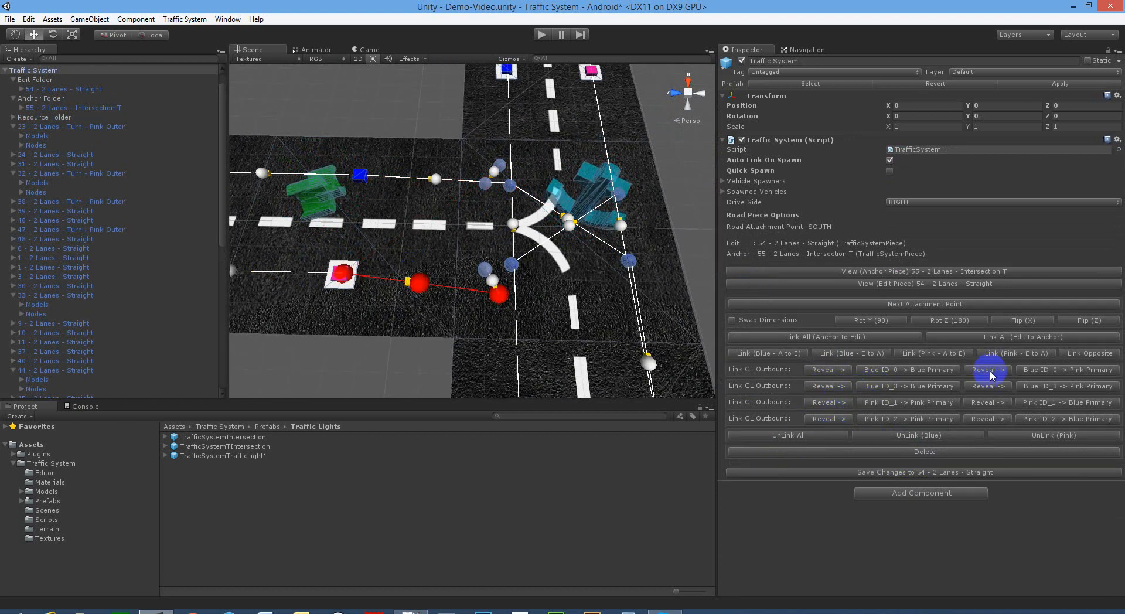
pyautogui.click(986, 402)
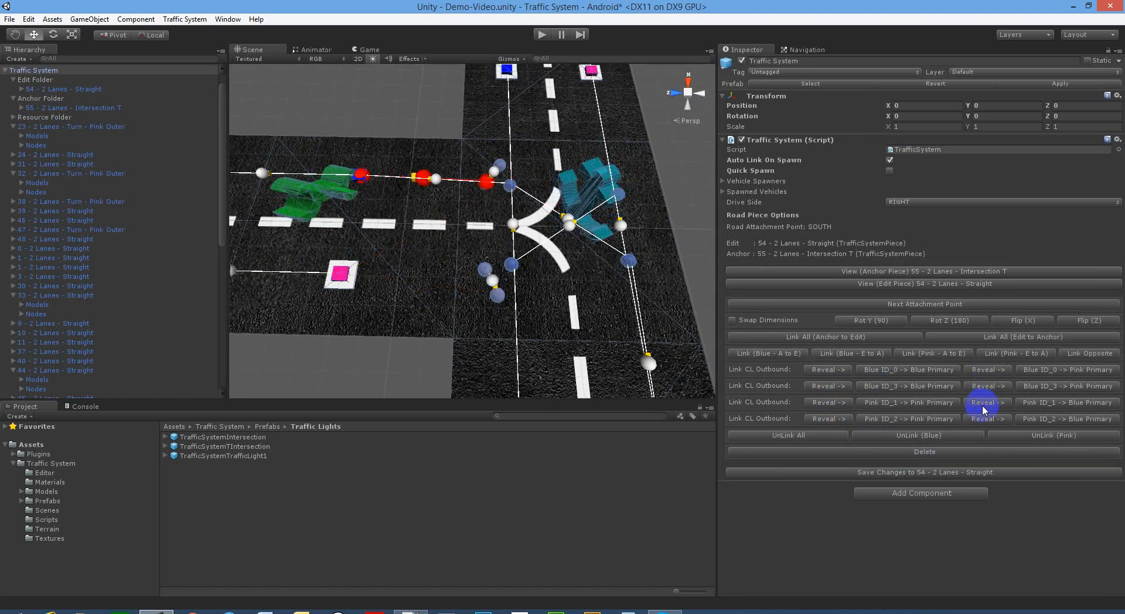
pyautogui.click(983, 417)
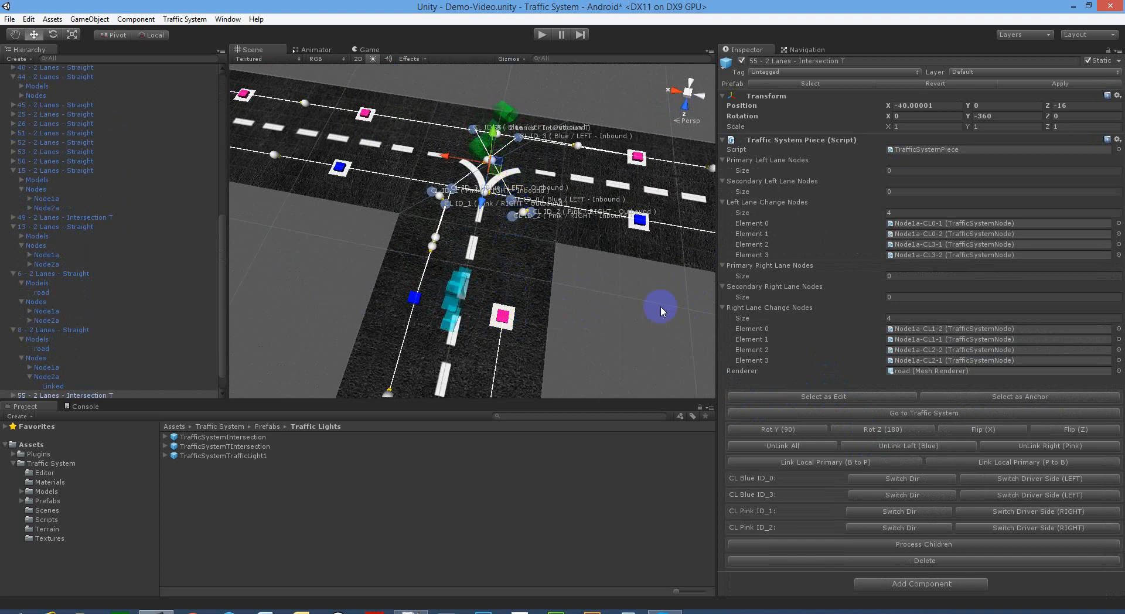
# Step: Switch T intersection 55 to Edit and link its pink lane inbound to the pink change lane
pyautogui.click(924, 412)
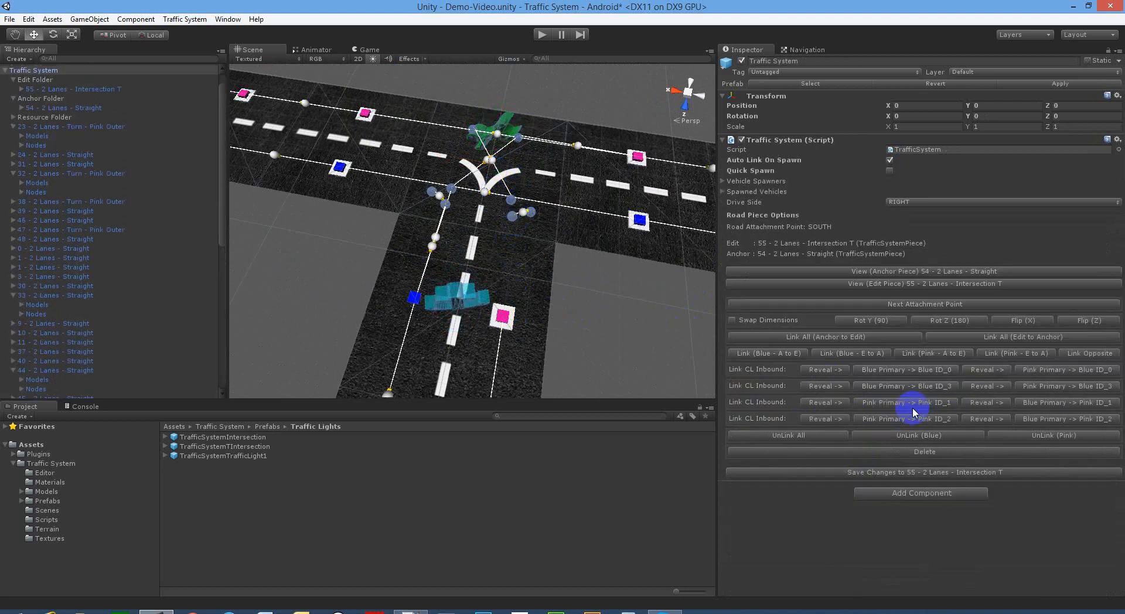
pyautogui.click(824, 388)
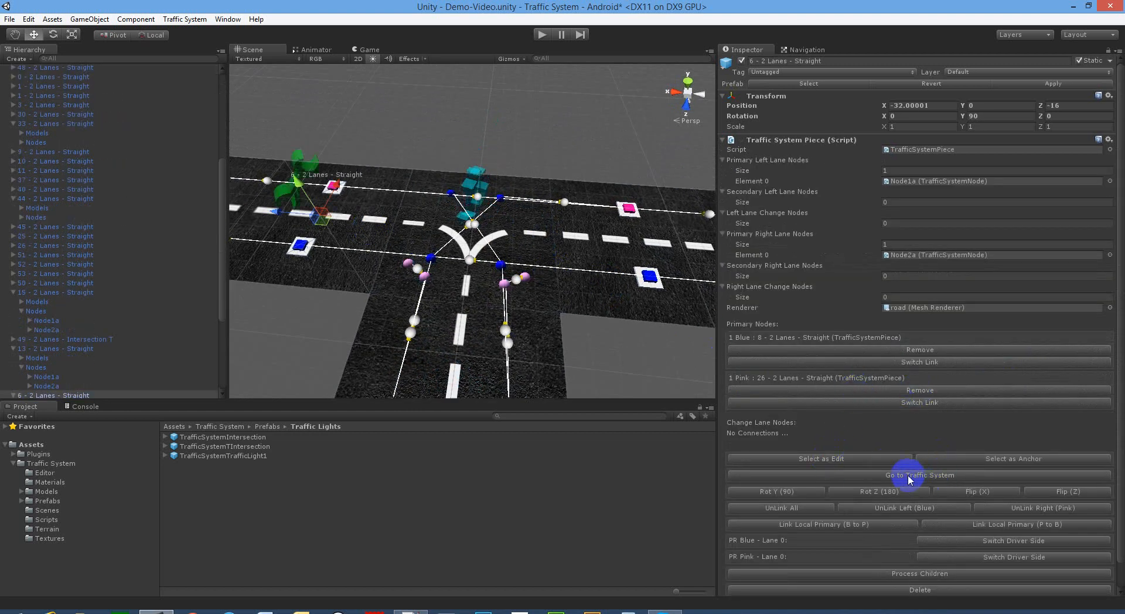
# Step: Link straight piece 6's outbound change lanes to T intersection 55 and reveal the blue link paths
pyautogui.click(918, 475)
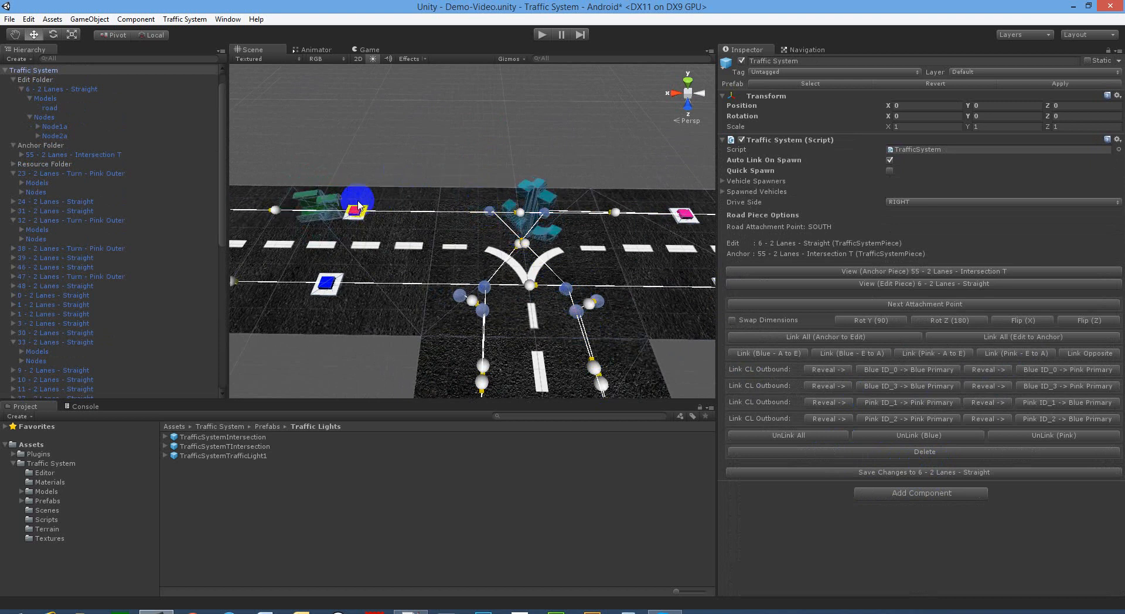
pyautogui.click(825, 388)
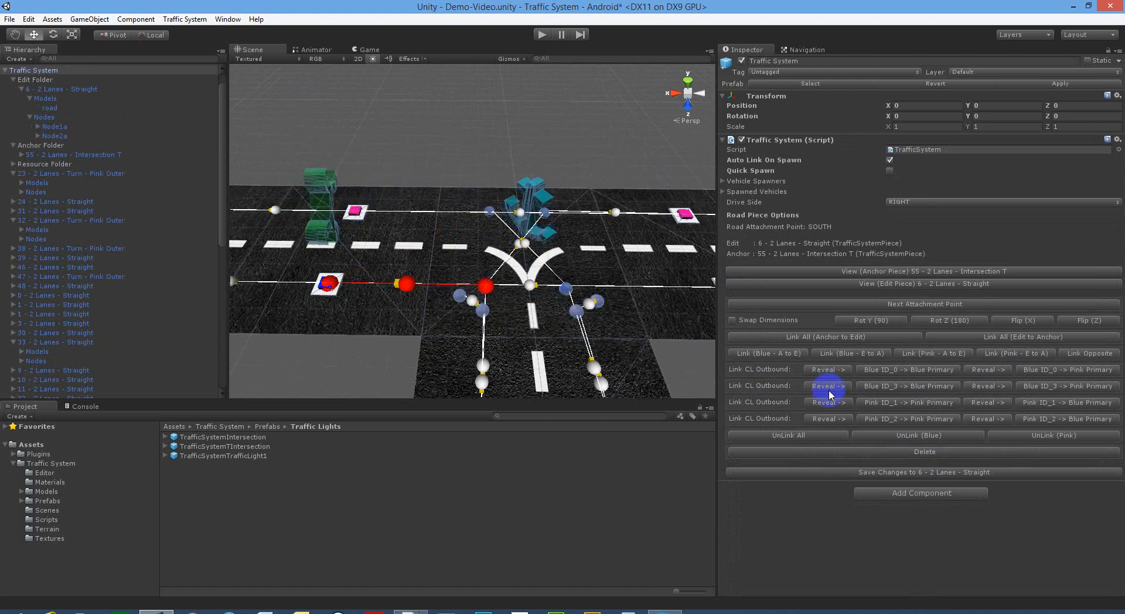
pyautogui.click(986, 369)
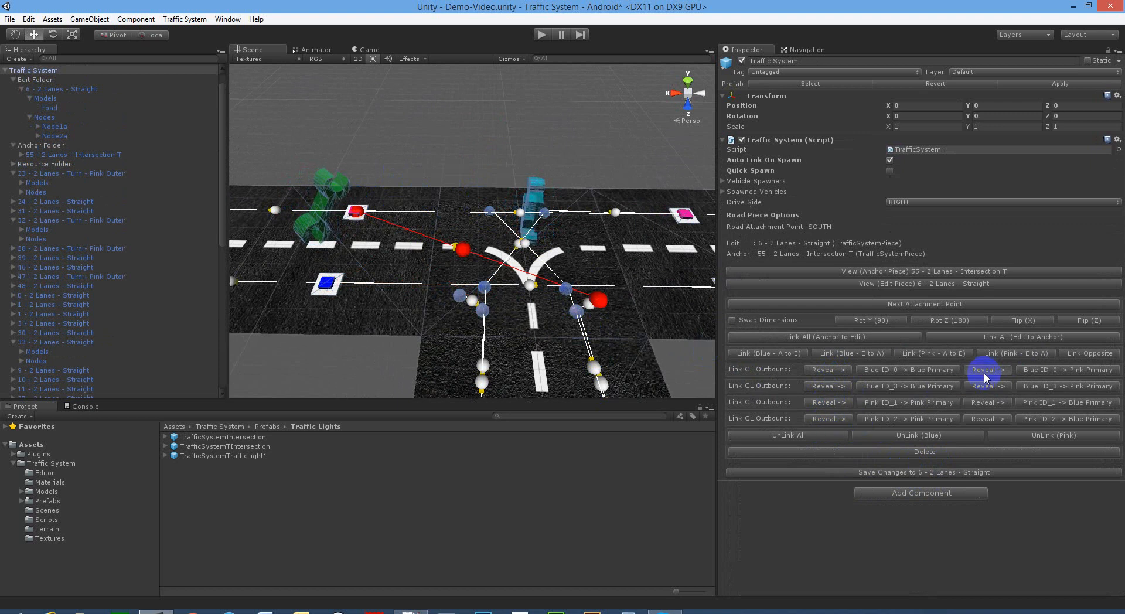
pyautogui.click(986, 369)
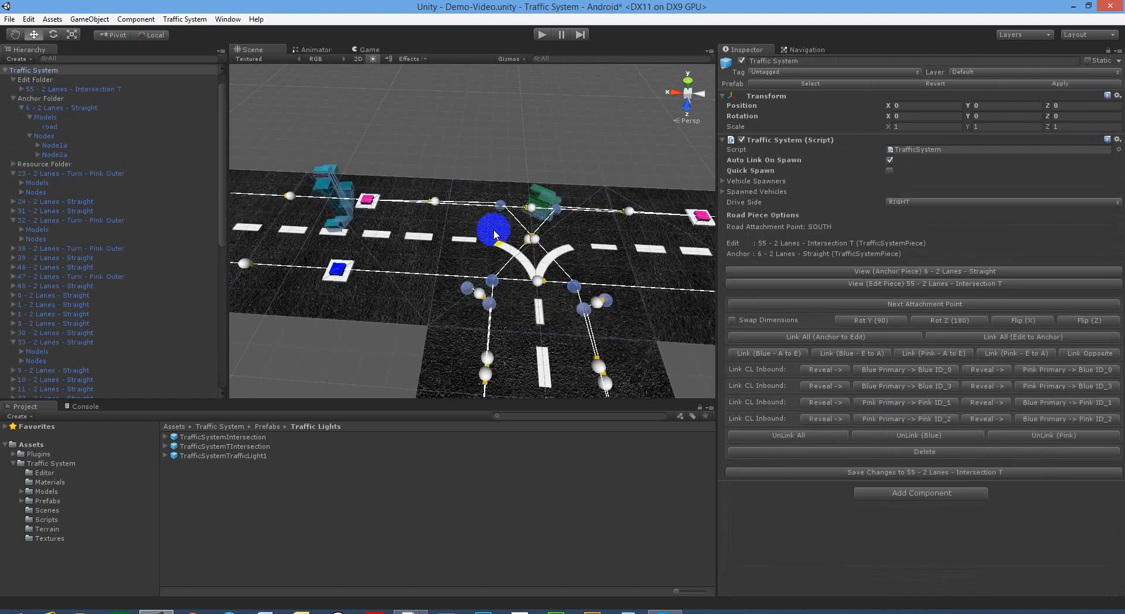
# Step: Link T intersection 55's inbound change lanes from piece 6 and reveal their paths
pyautogui.moveTo(494, 237); pyautogui.dragTo(452, 223)
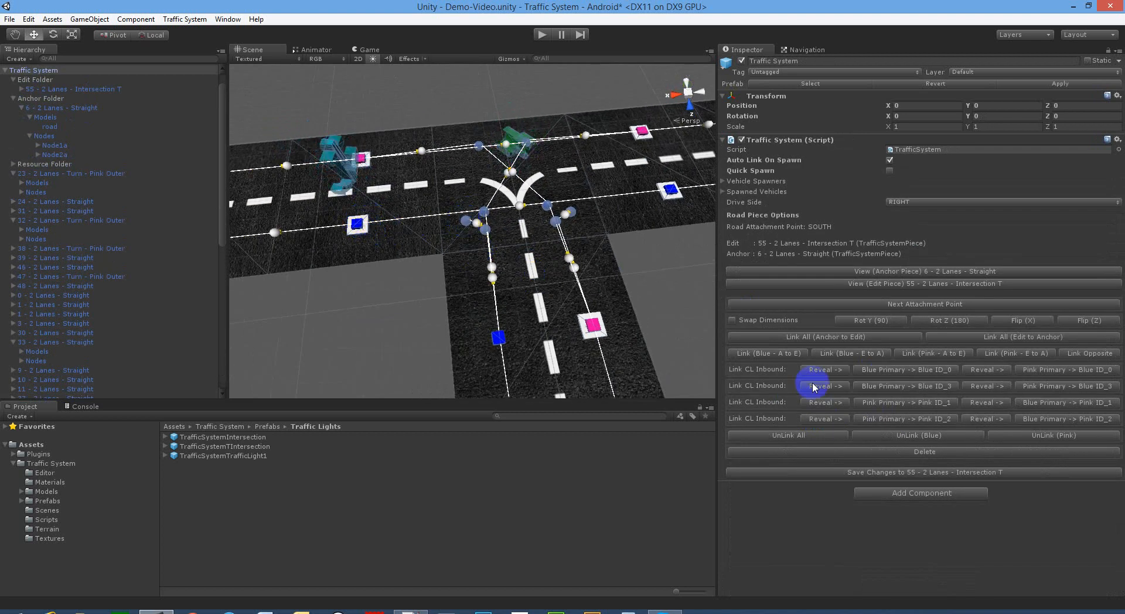
pyautogui.click(823, 385)
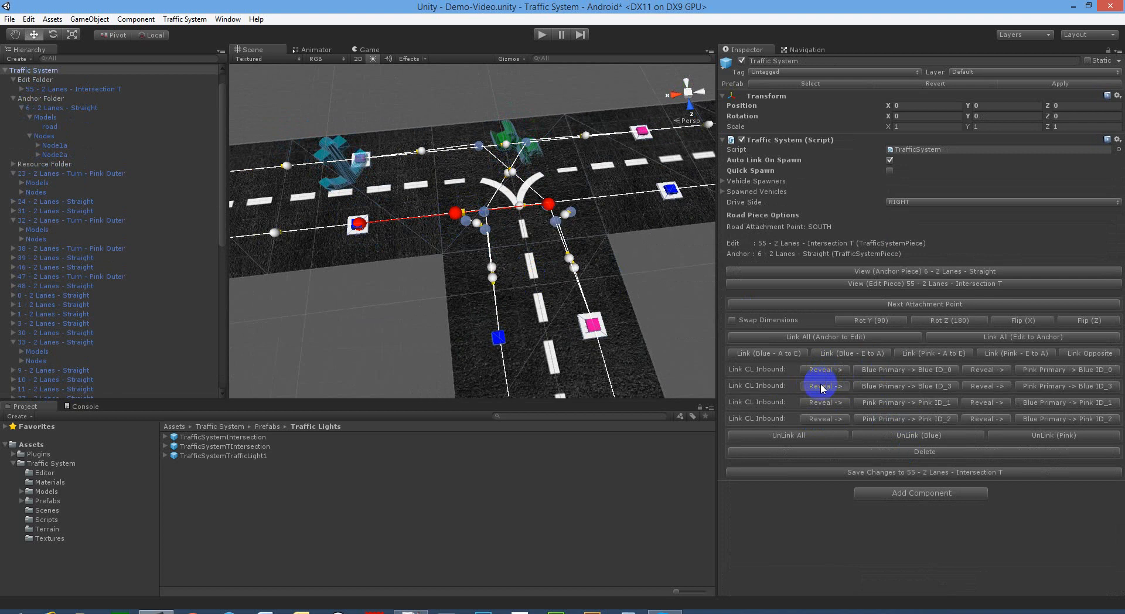
pyautogui.click(823, 418)
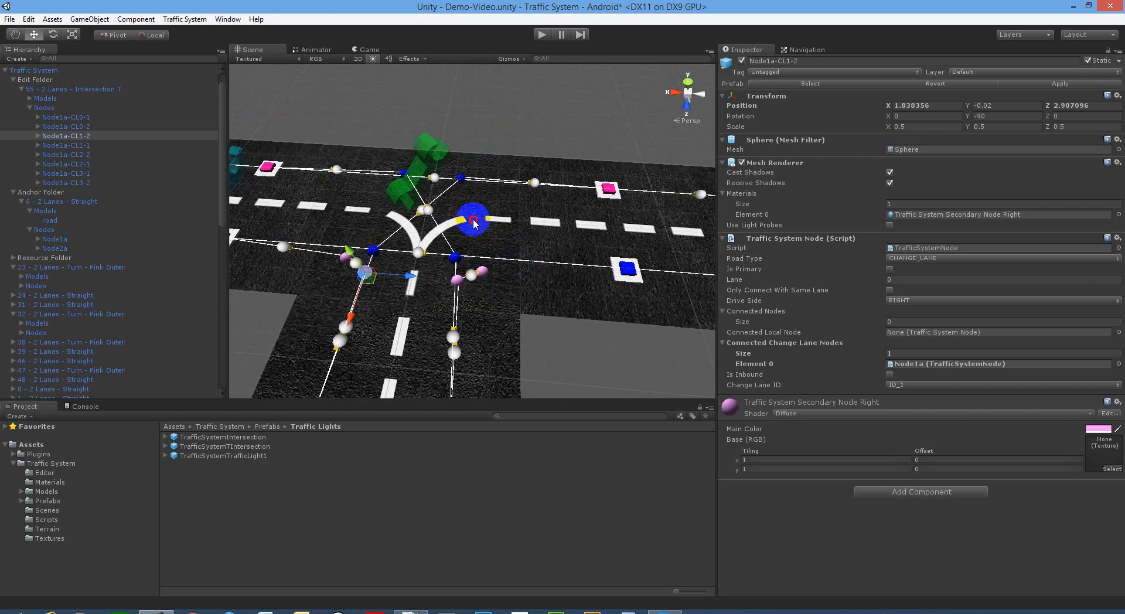
# Step: Check Node1a-CL1-2's connected change-lane node, then set straight piece 8 as Edit against anchor 55
pyautogui.click(50, 107)
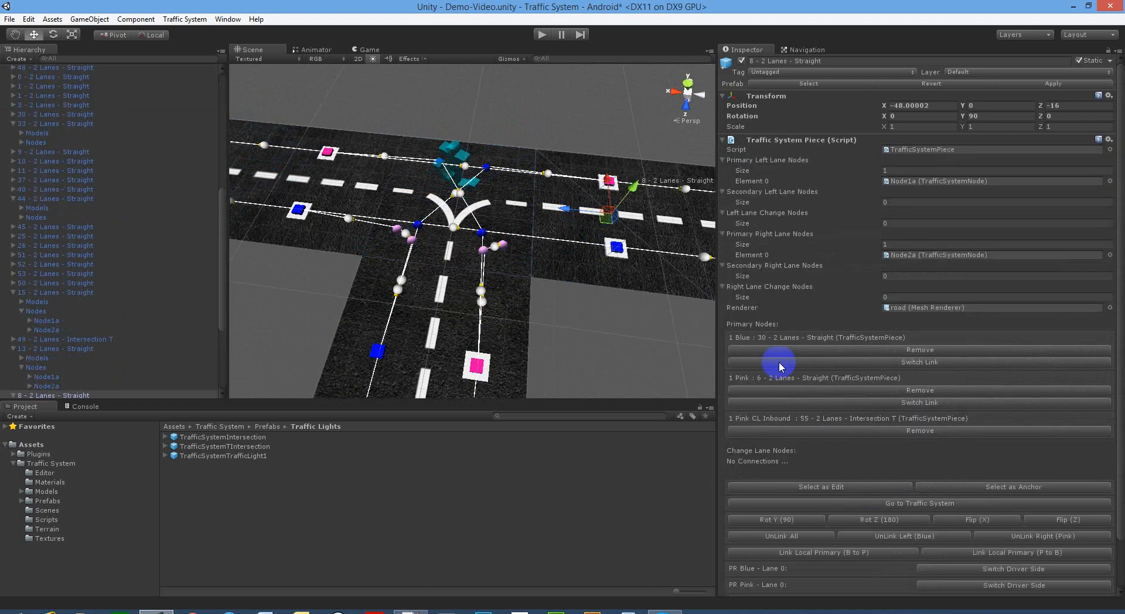
pyautogui.click(919, 503)
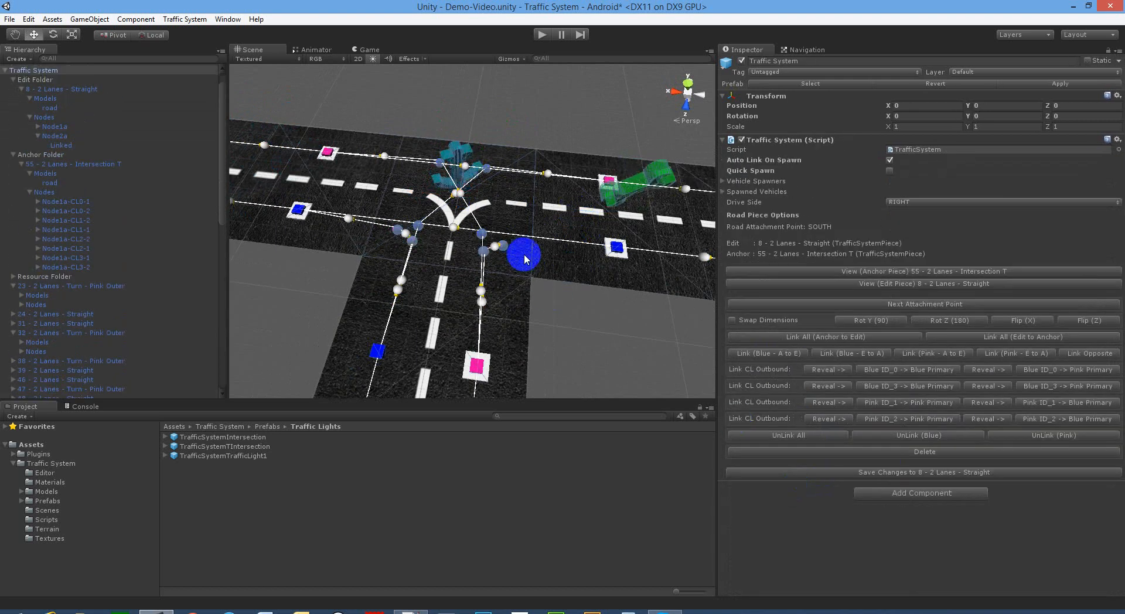